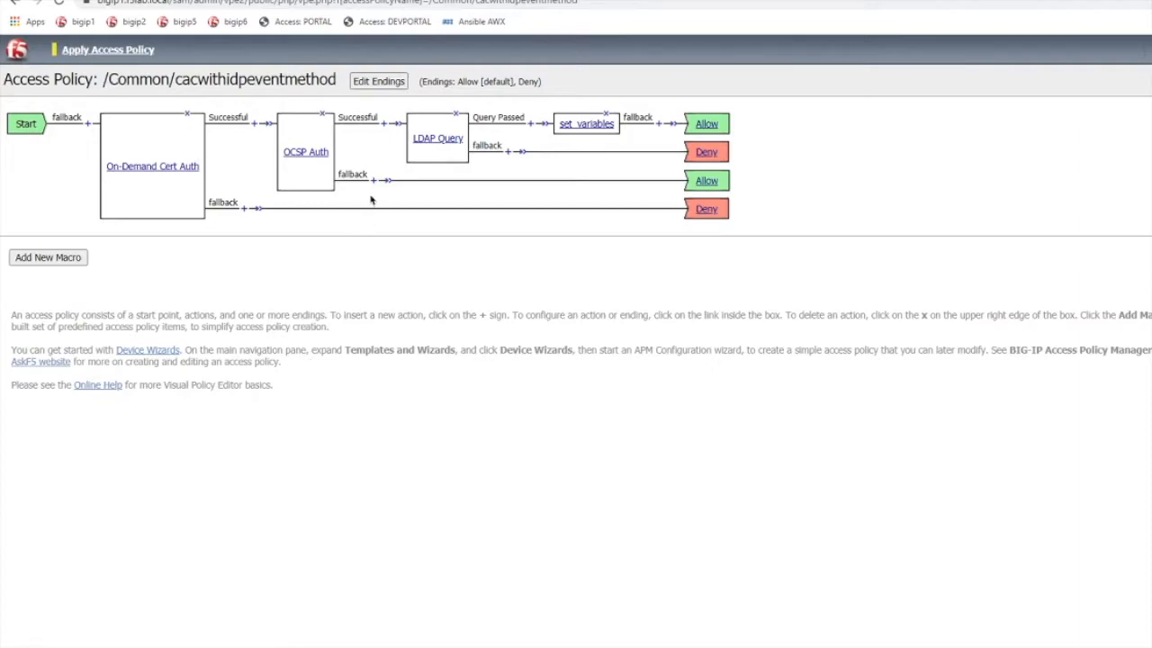
mouse_move(382, 126)
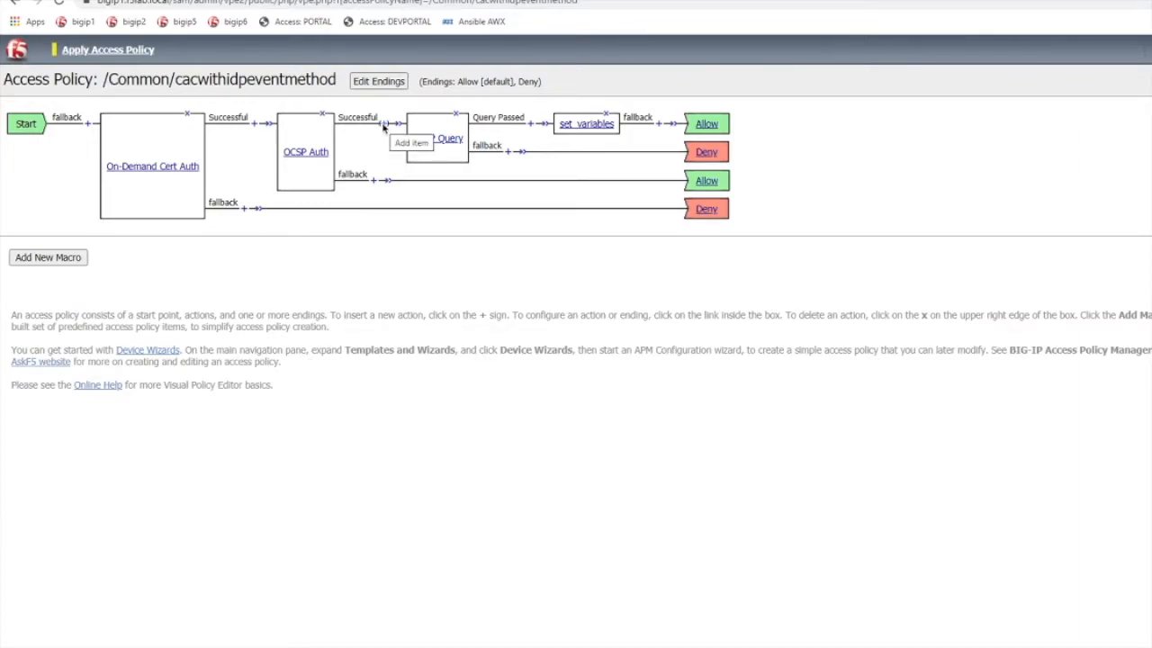
mouse_move(190, 145)
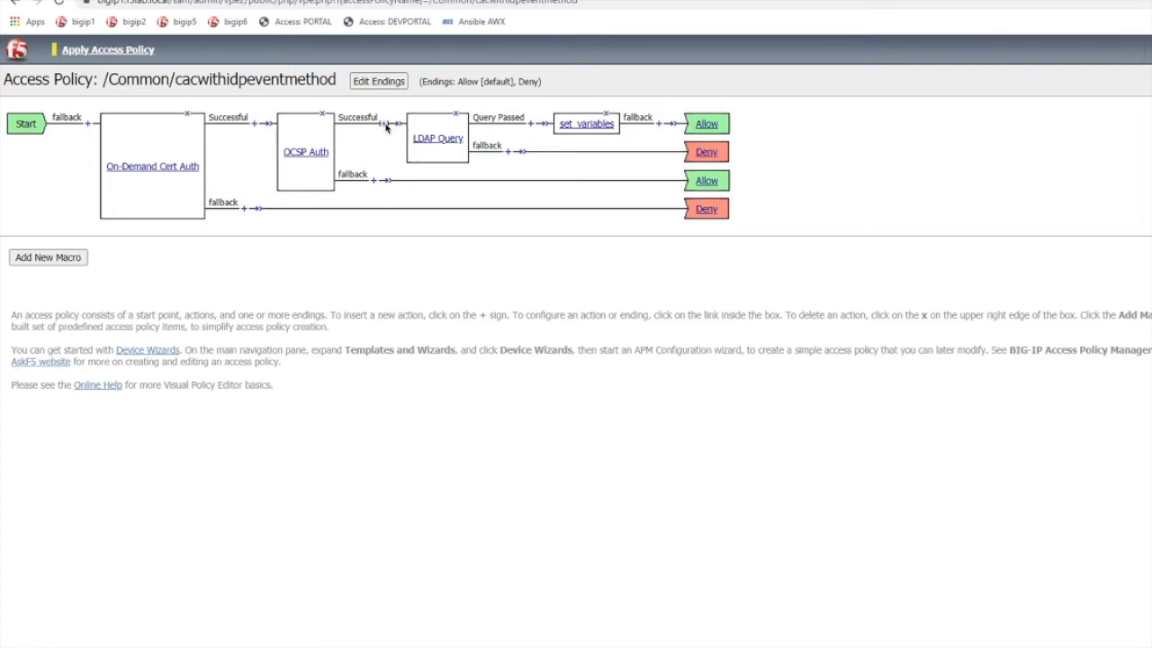
Add a Variable Assign action from the Assignment tab after OCSP Auth's Successful branch.
click(383, 129)
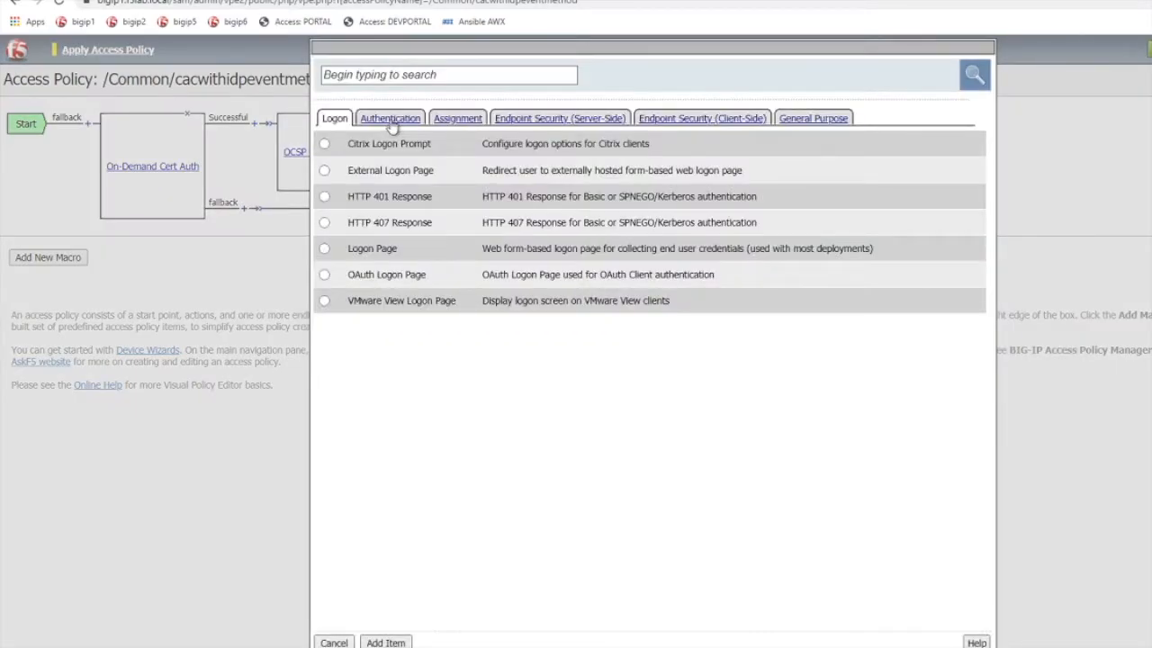
mouse_move(444, 118)
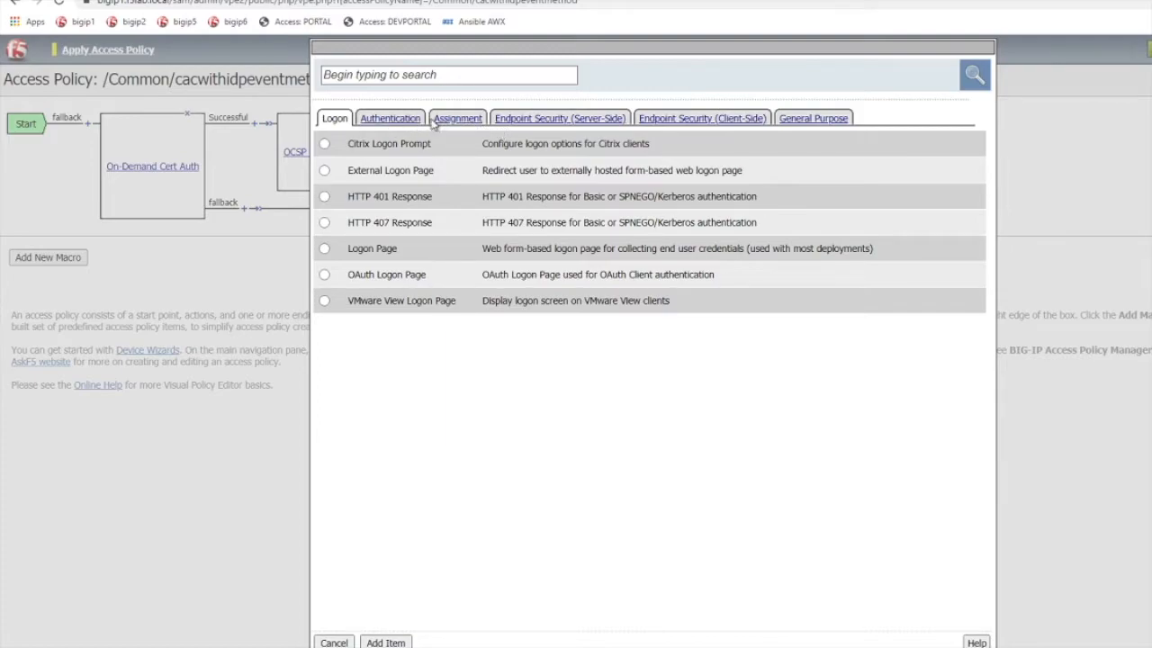
click(457, 118)
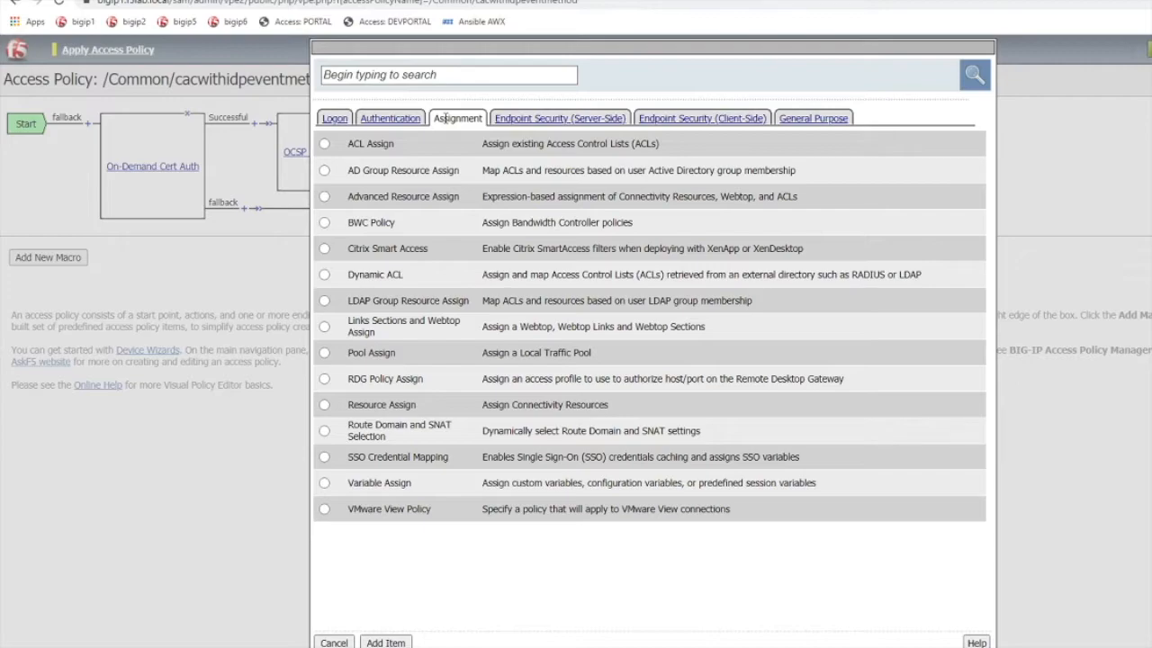
click(324, 482)
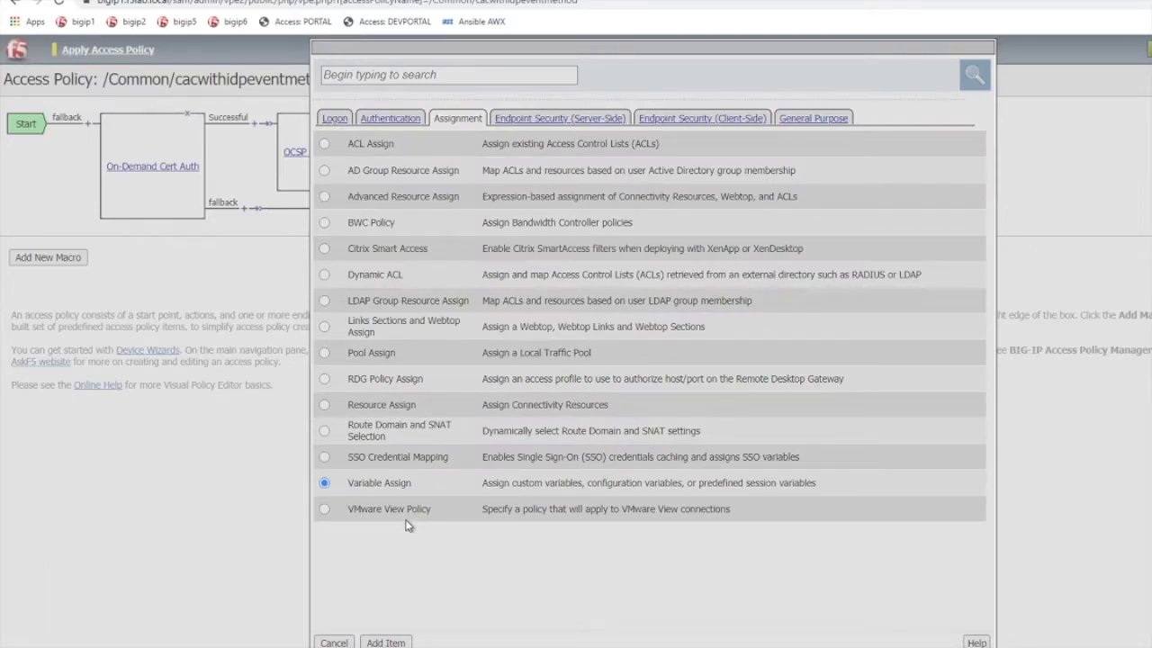
click(384, 643)
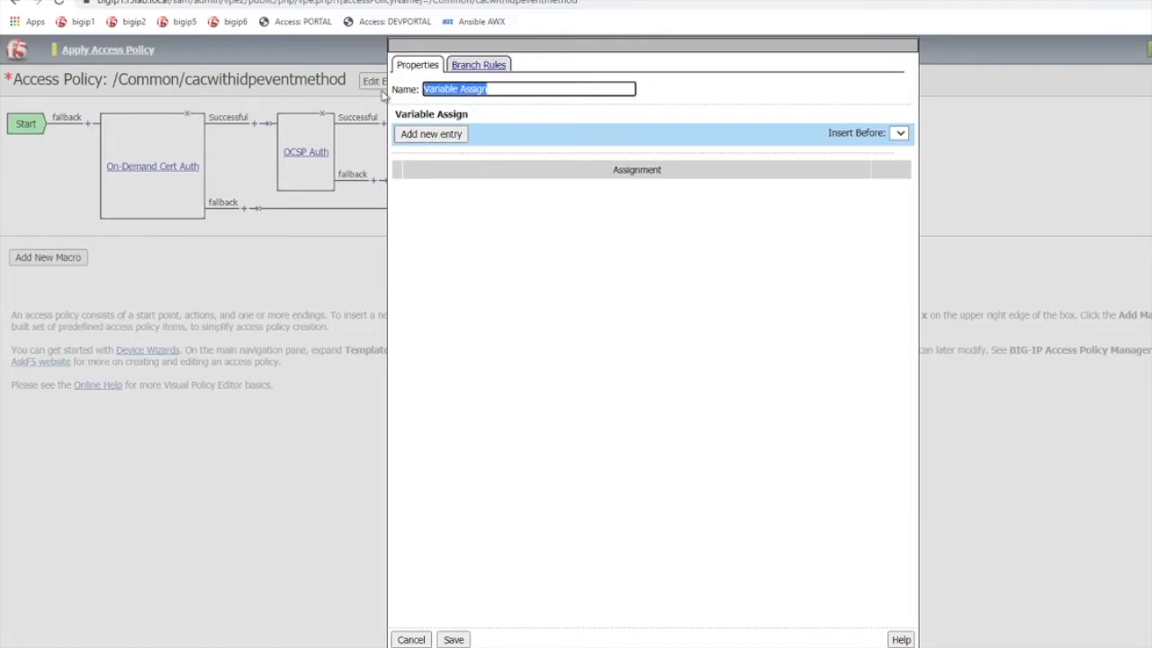
Enter pull_upn as the action name and add a blank assignment entry.
text(pull_)
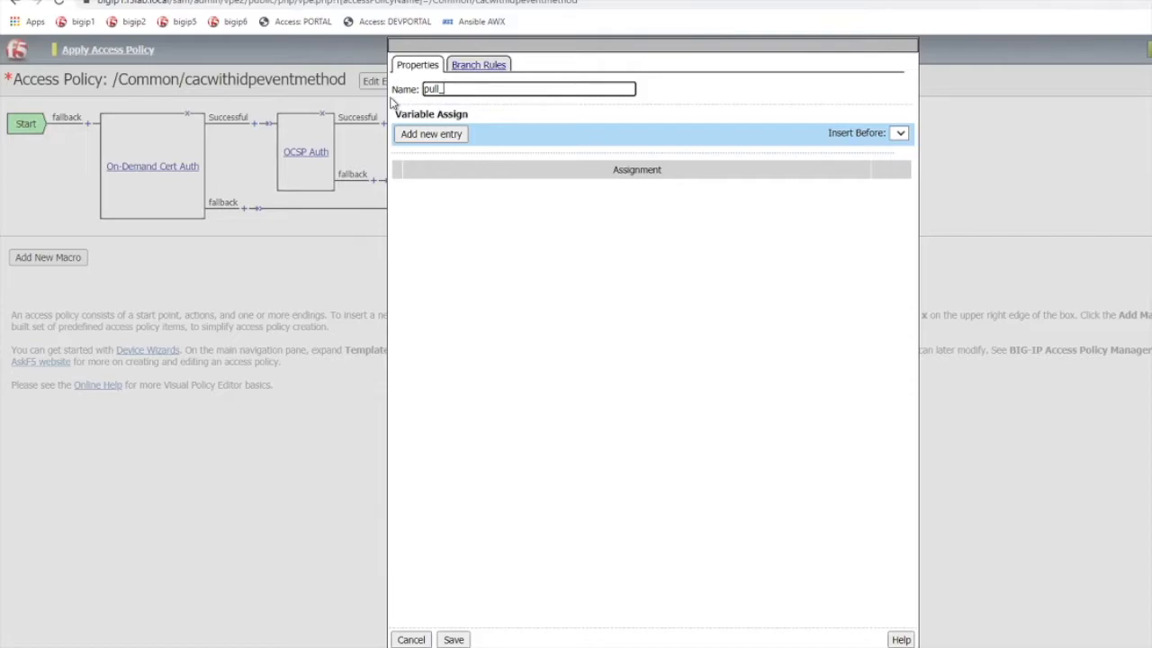
text(upn)
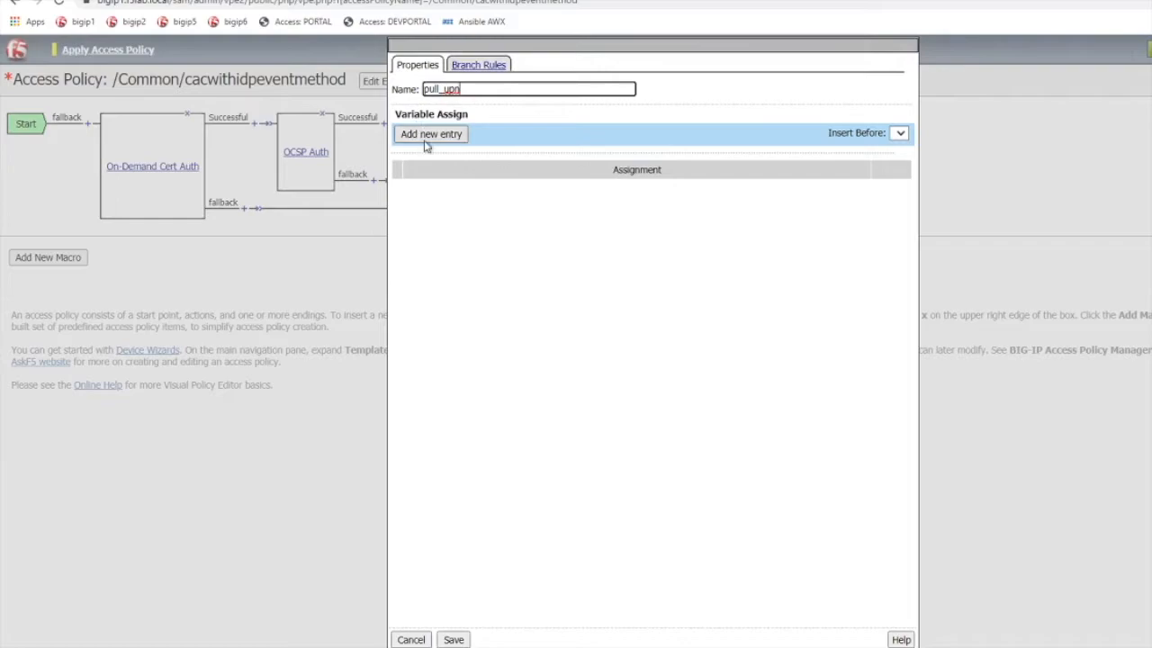
click(430, 134)
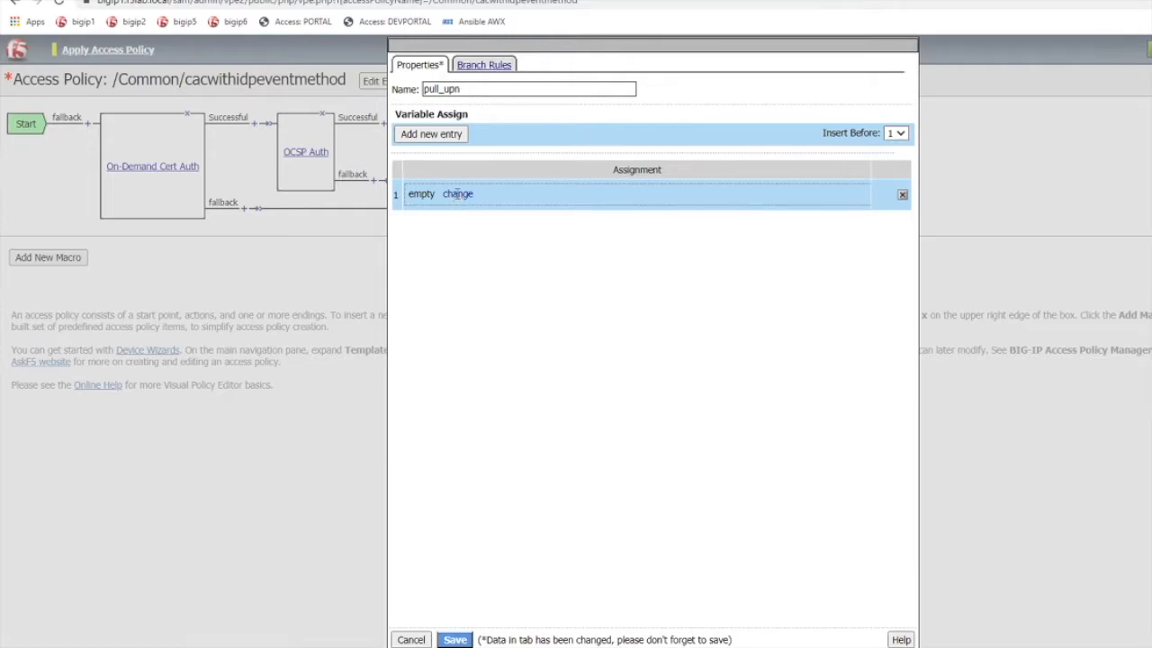
Set custom variable session.custom.upn to the pasted UPN-extraction Tcl expression and finish.
click(458, 194)
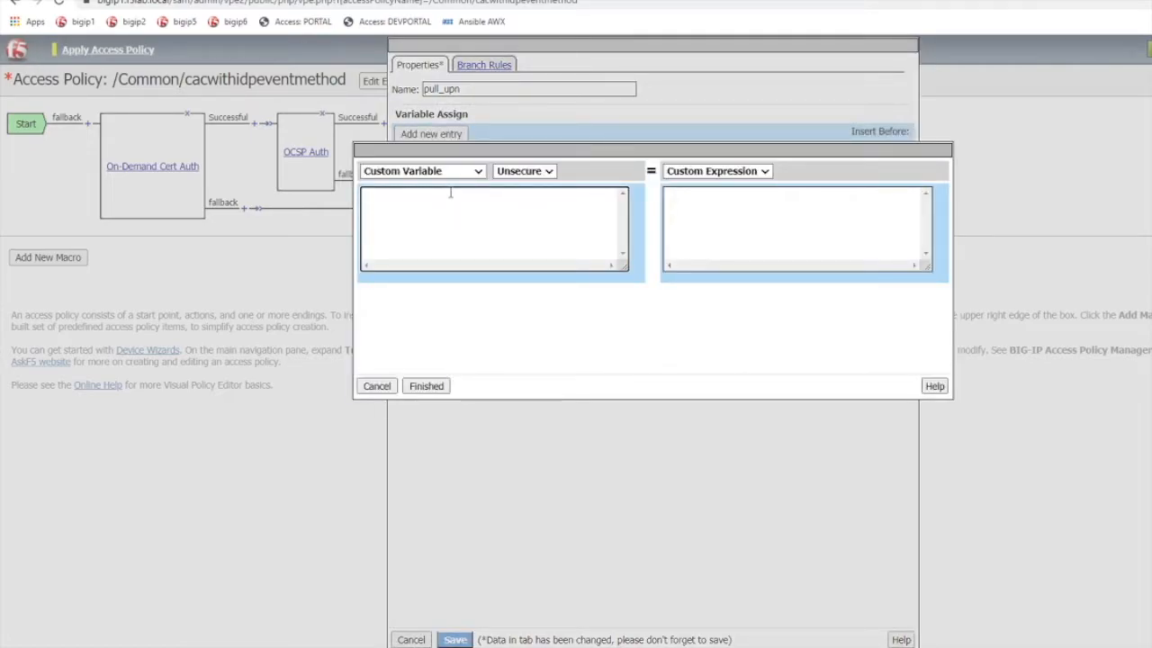
text(session.custom.)
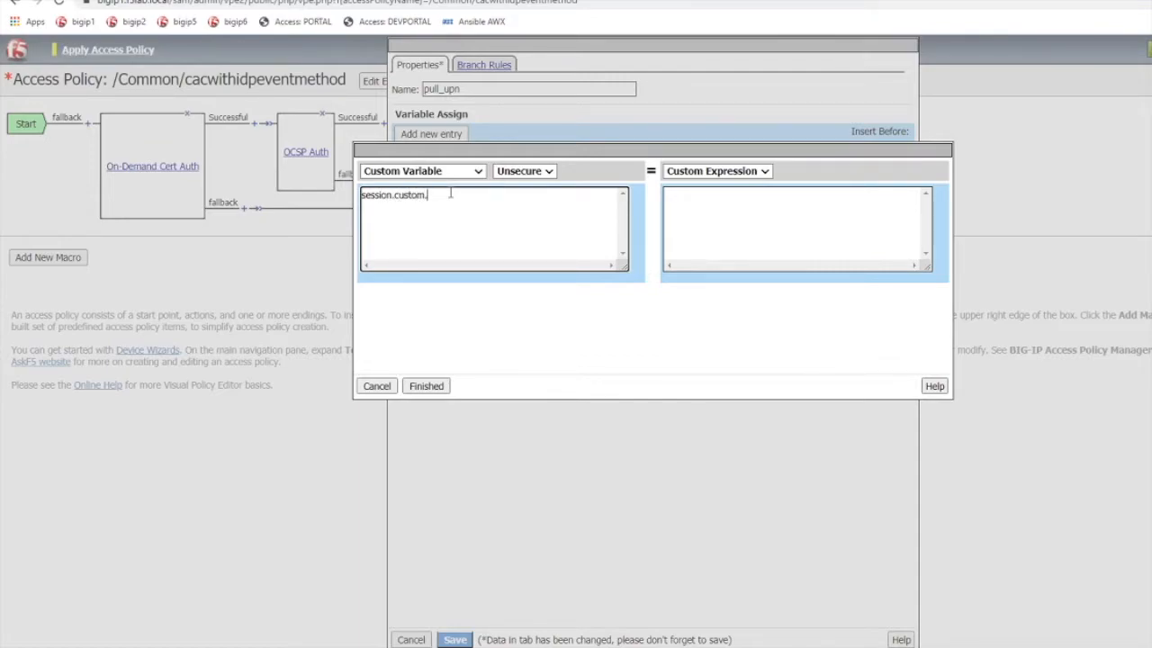
text(upn)
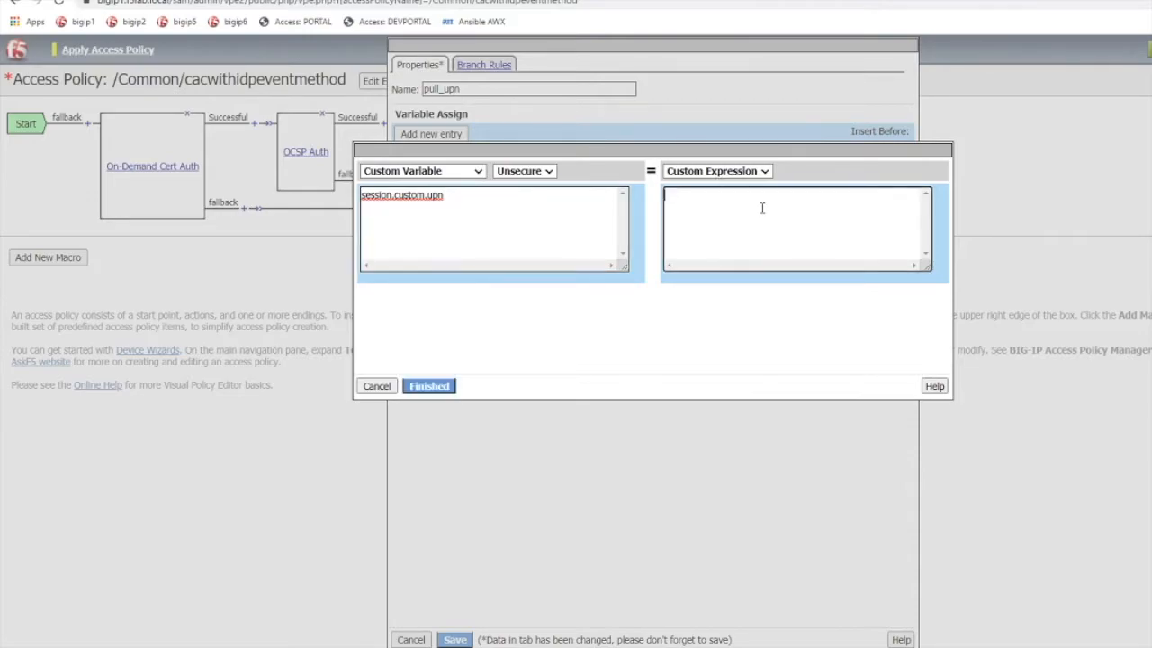
right_click(762, 208)
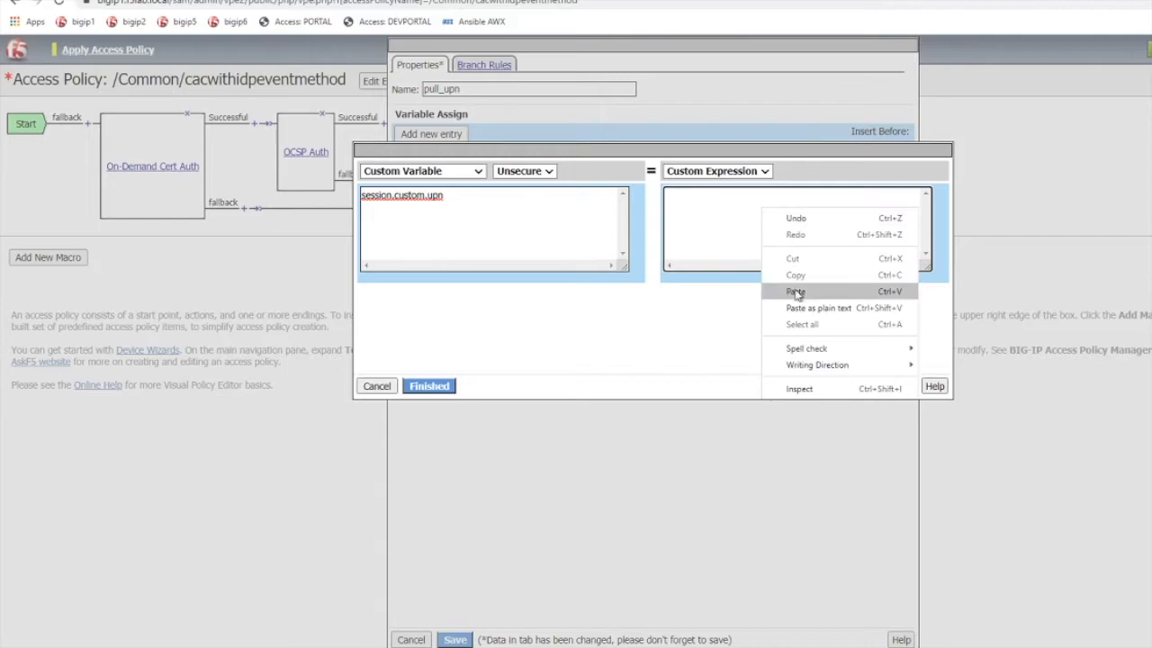
click(797, 291)
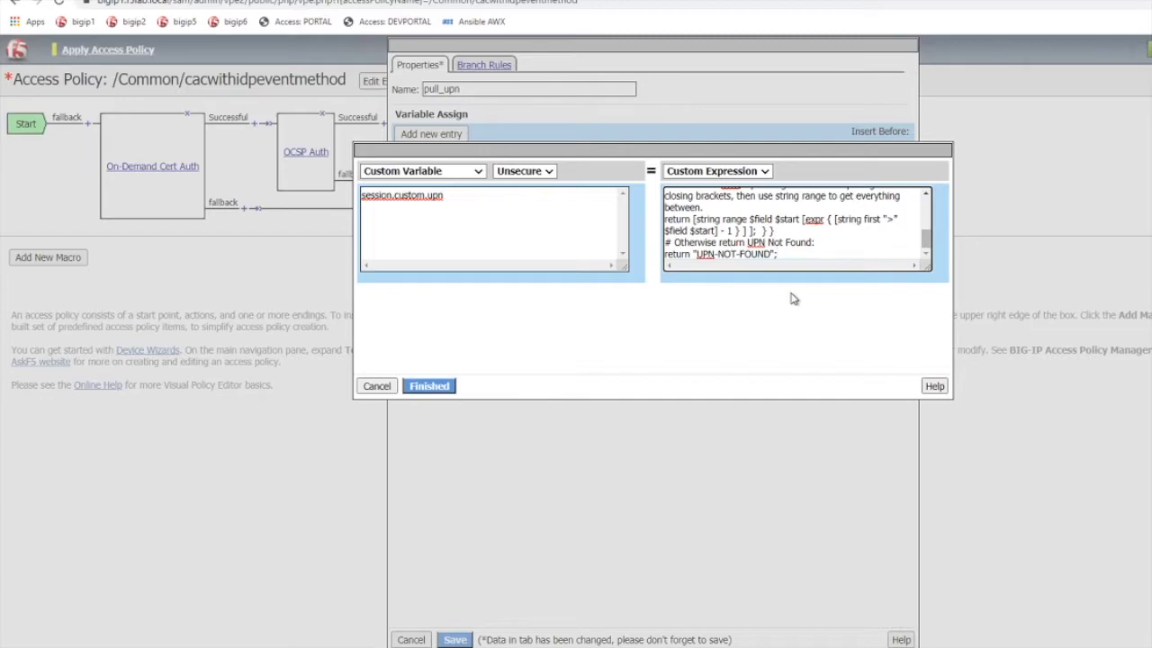
mouse_move(419, 173)
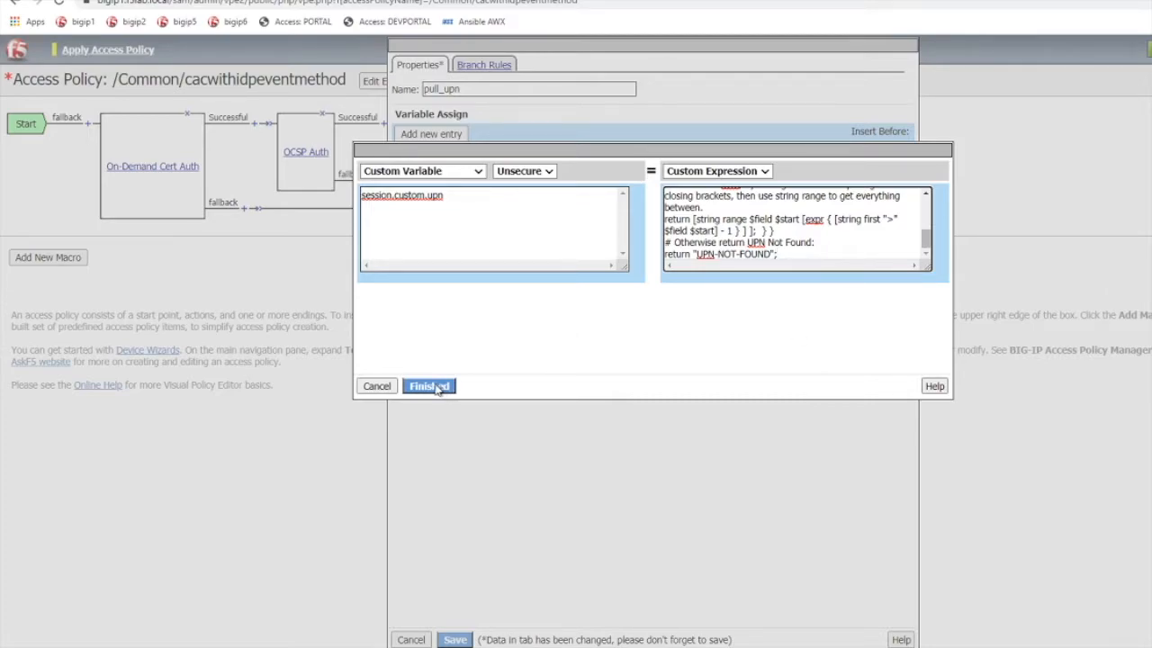
click(428, 386)
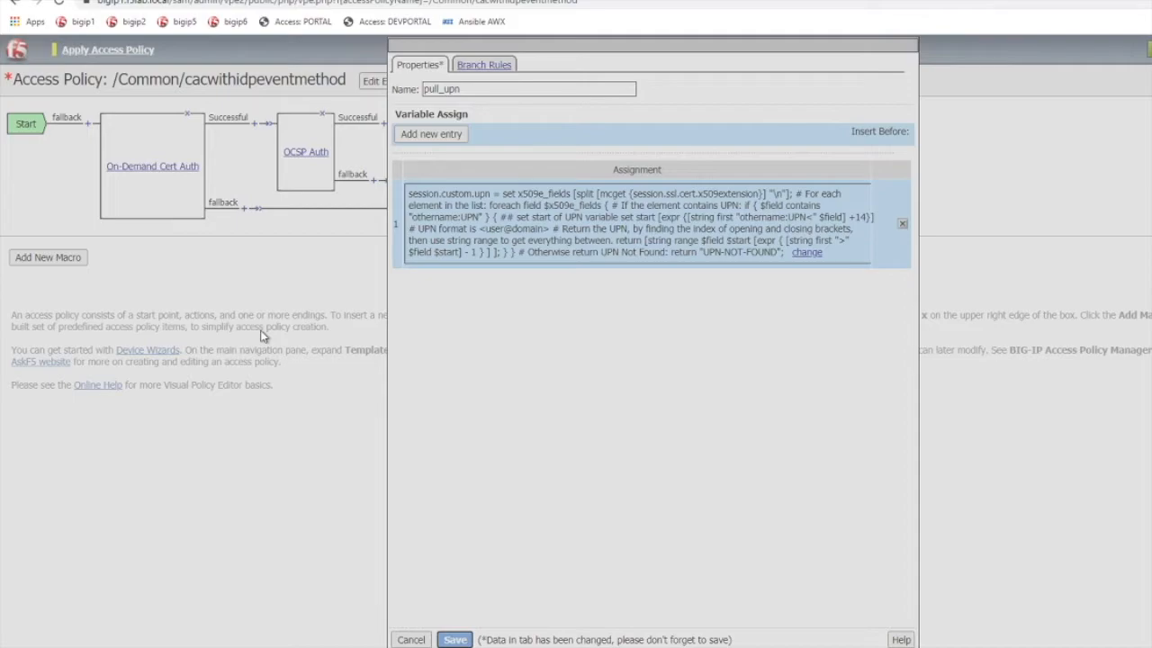
click(454, 640)
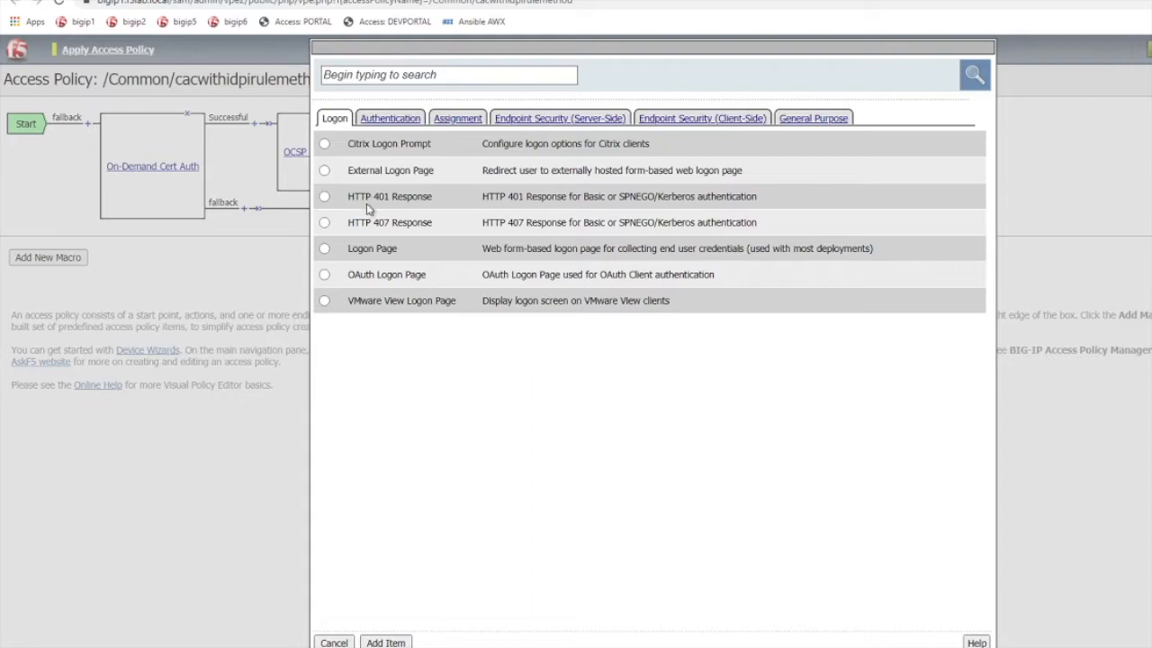
mouse_move(816, 121)
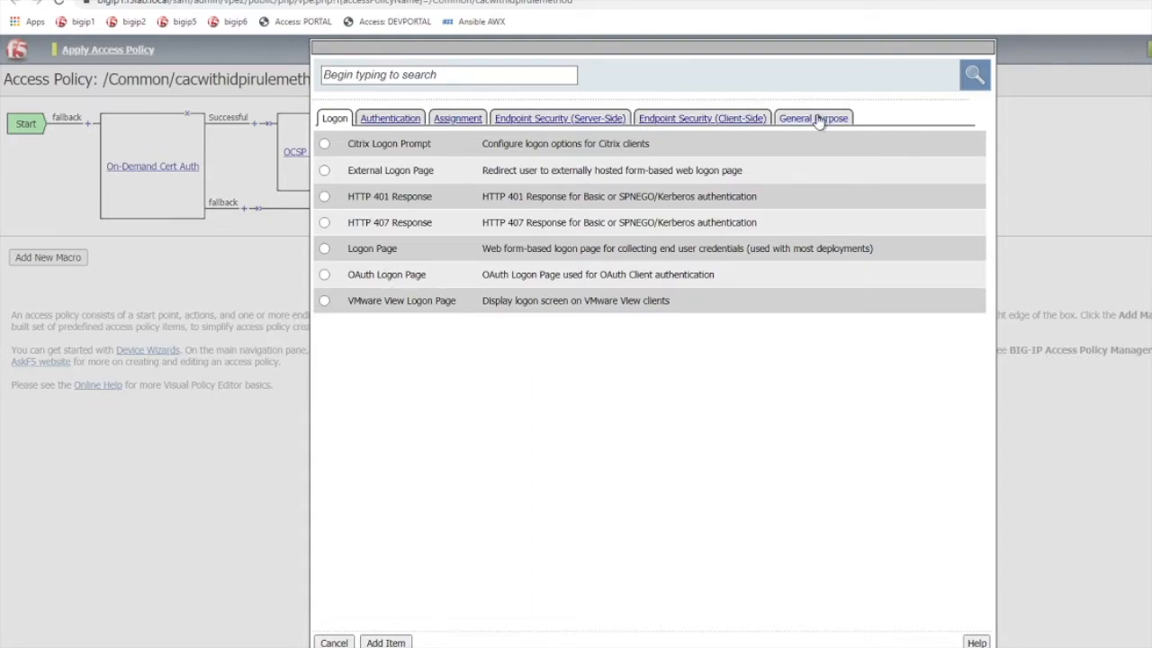
Add an iRule Event action from the General Purpose tab.
click(813, 117)
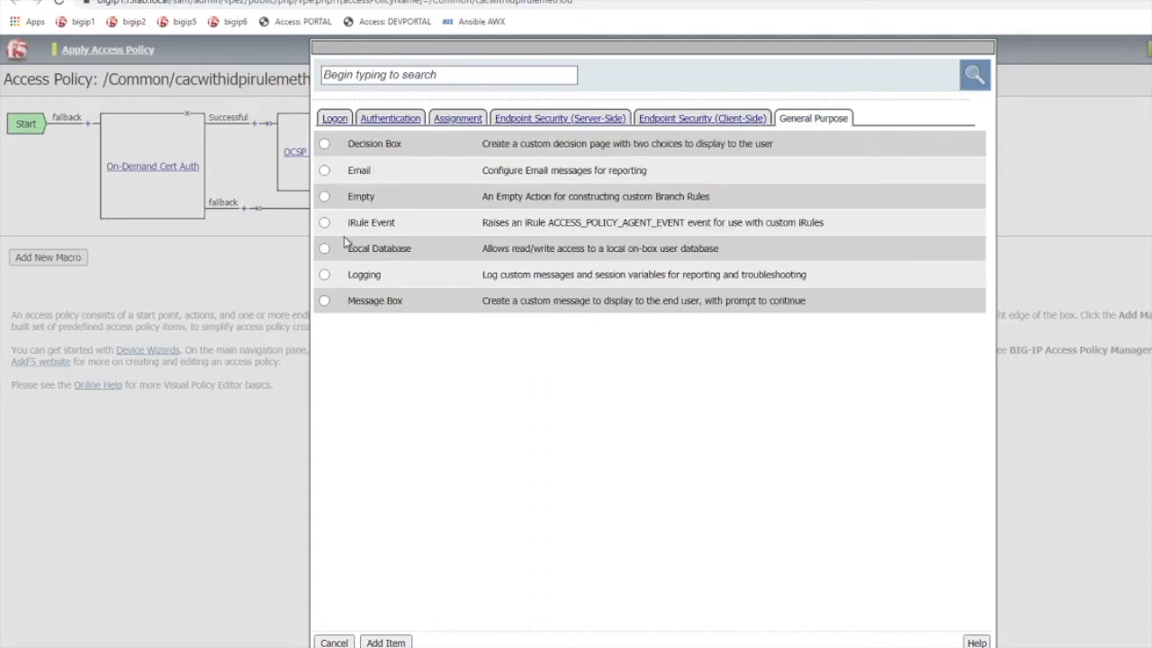
click(324, 222)
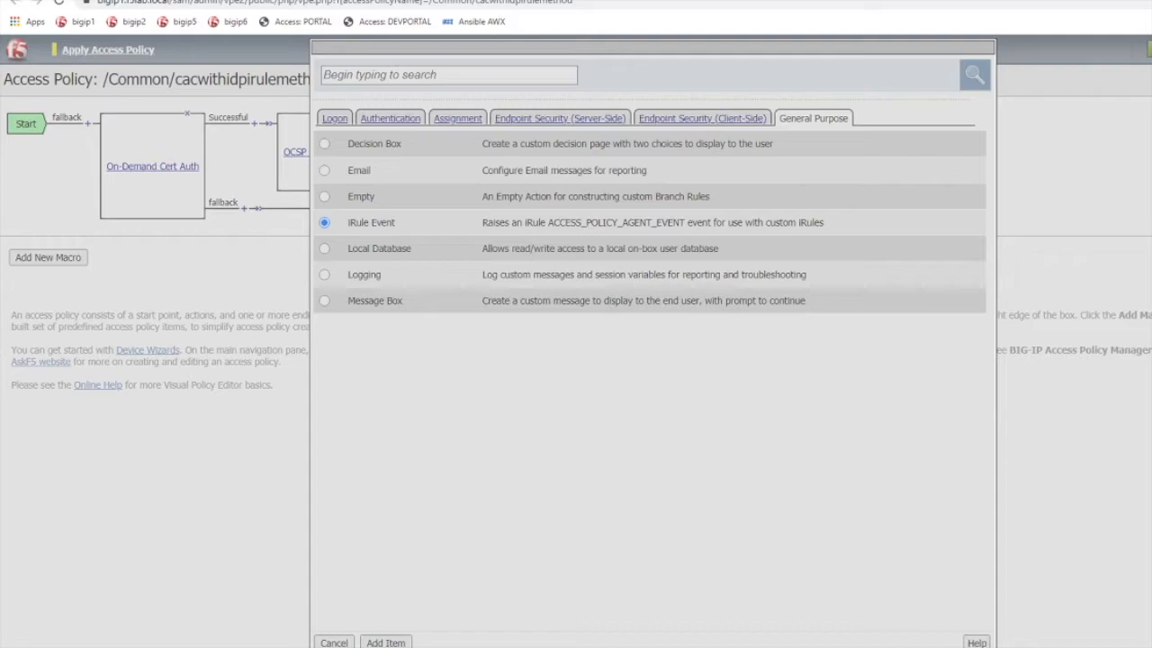
click(385, 641)
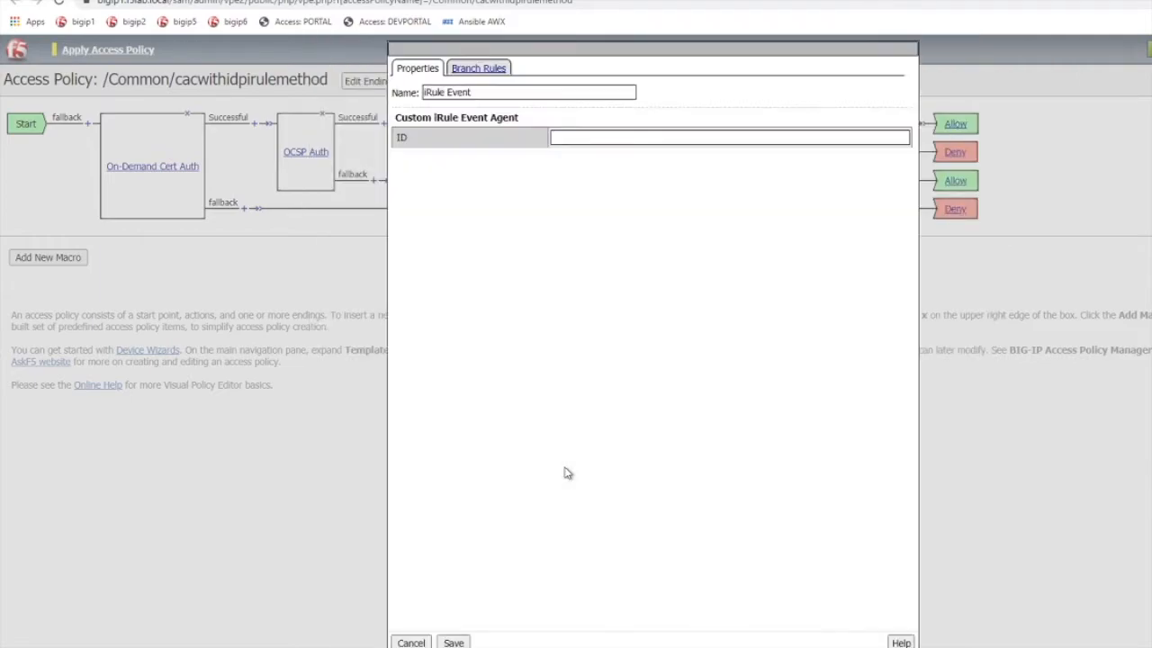
Set the iRule Event ID to CERTPROC by typing CERT and picking the suggestion.
click(729, 137)
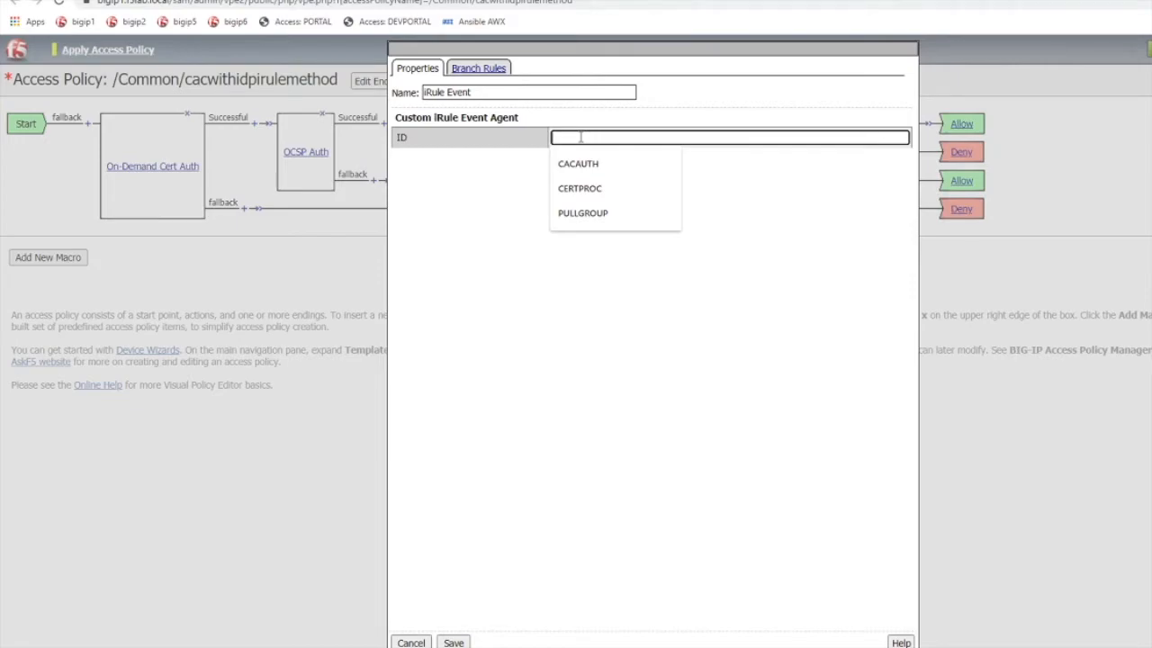
text(C)
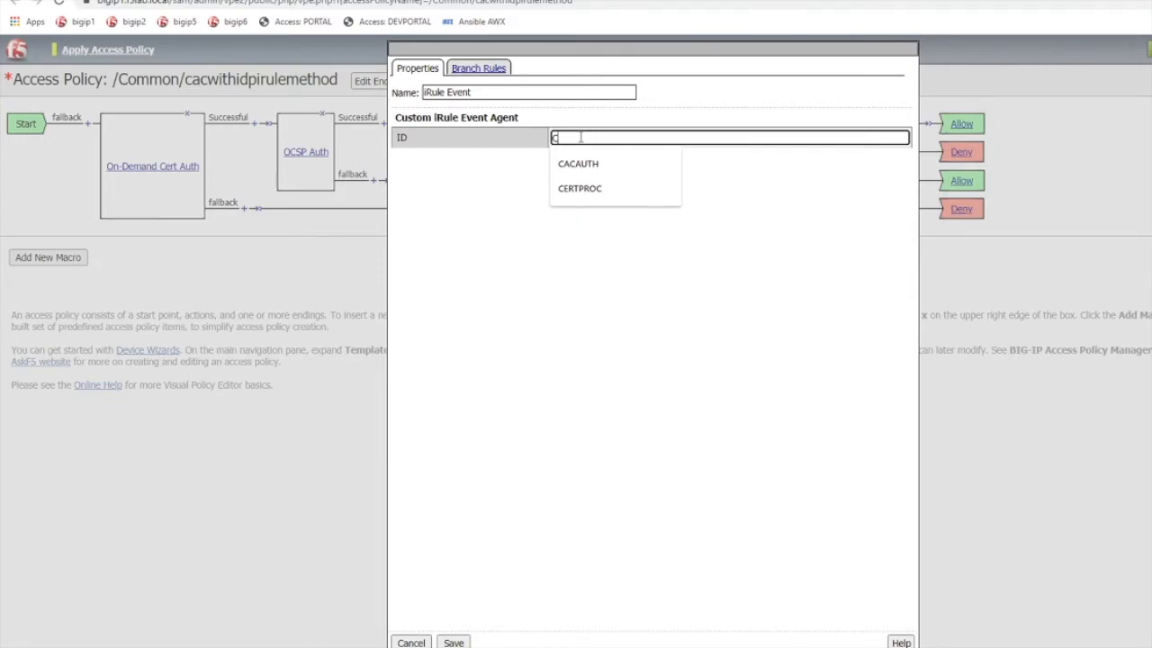
text(ERT)
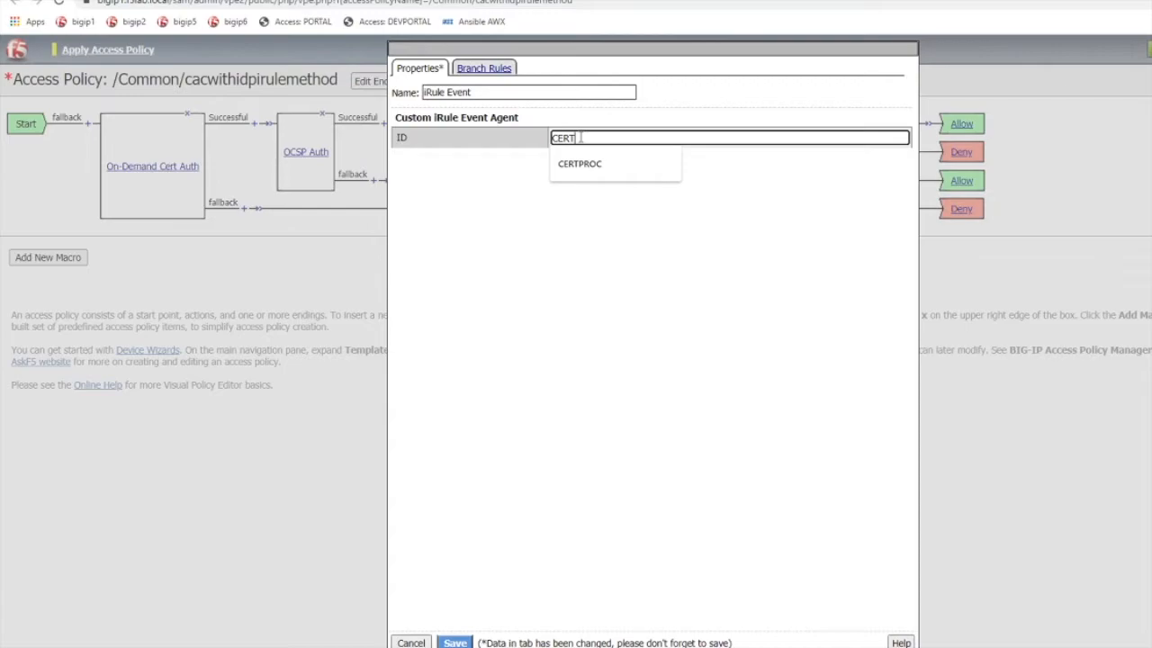
text(proc)
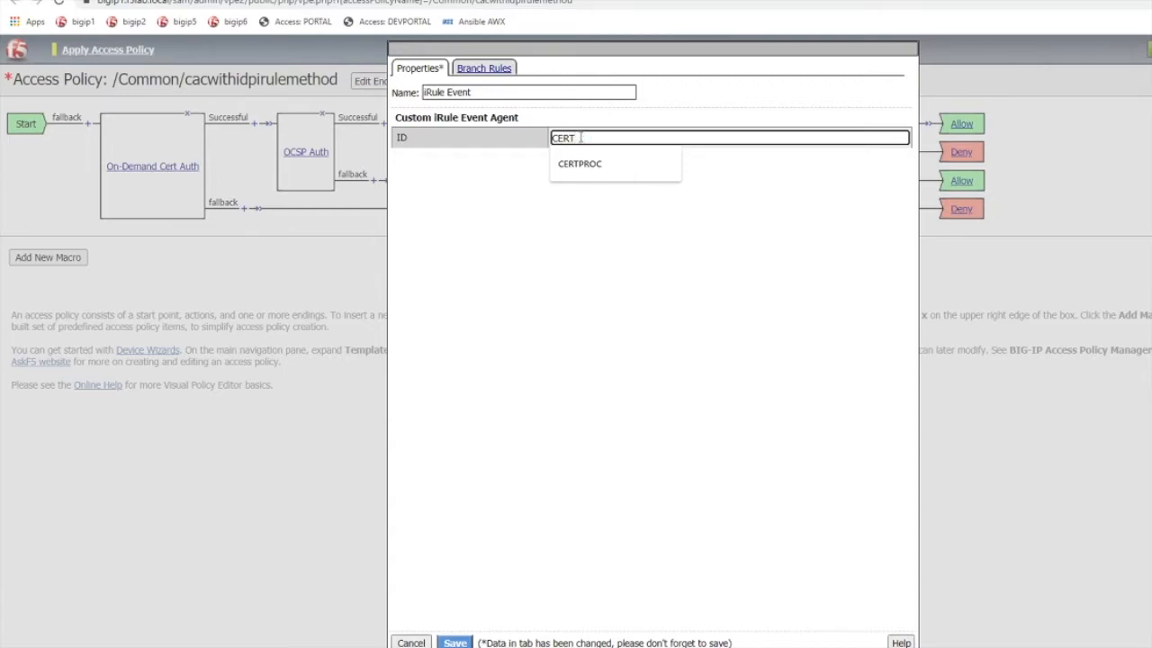
click(579, 163)
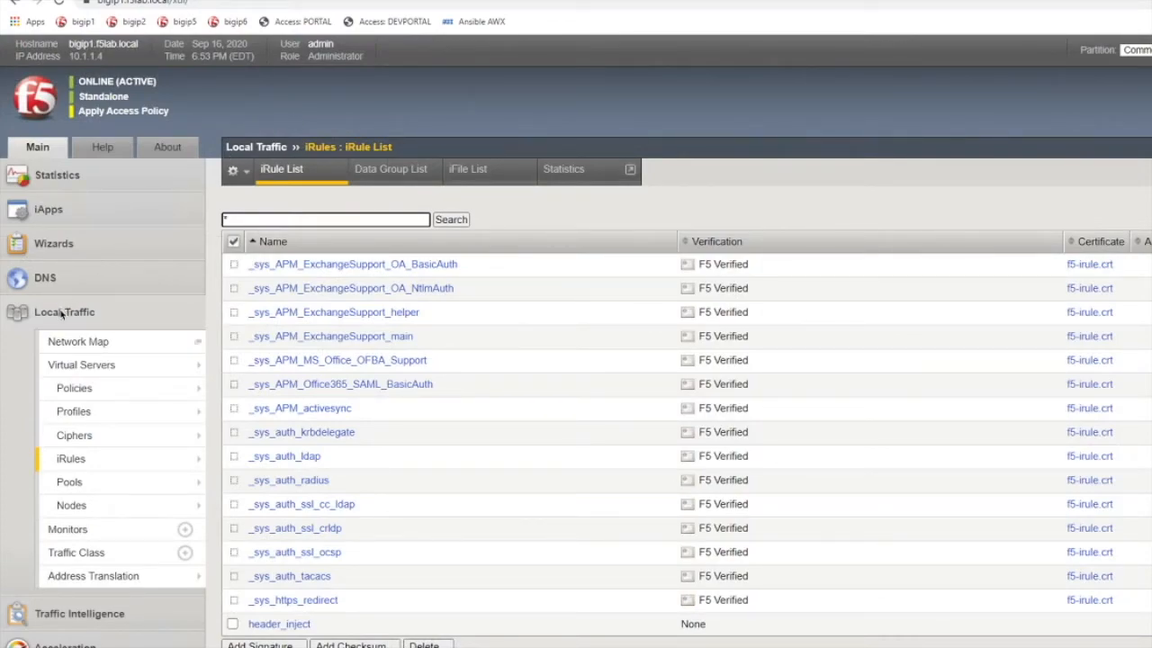
mouse_move(64, 312)
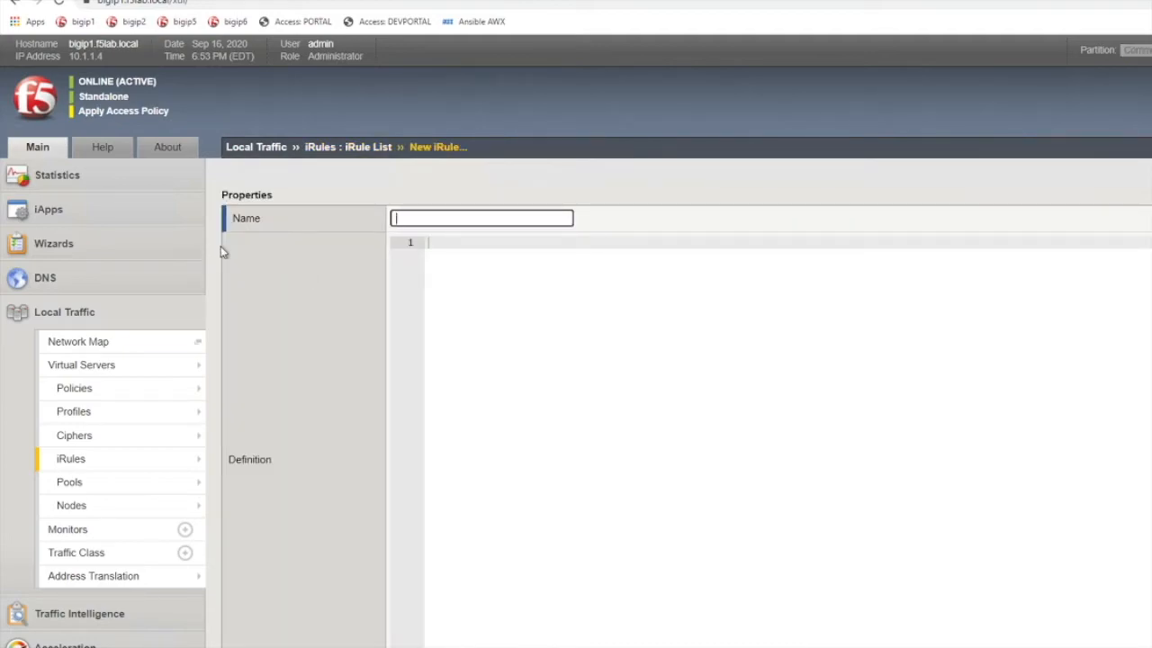
Create iRule CERTPROC_rule with the ACCESS_POLICY_AGENT_EVENT code definition and save it.
text(CERT)
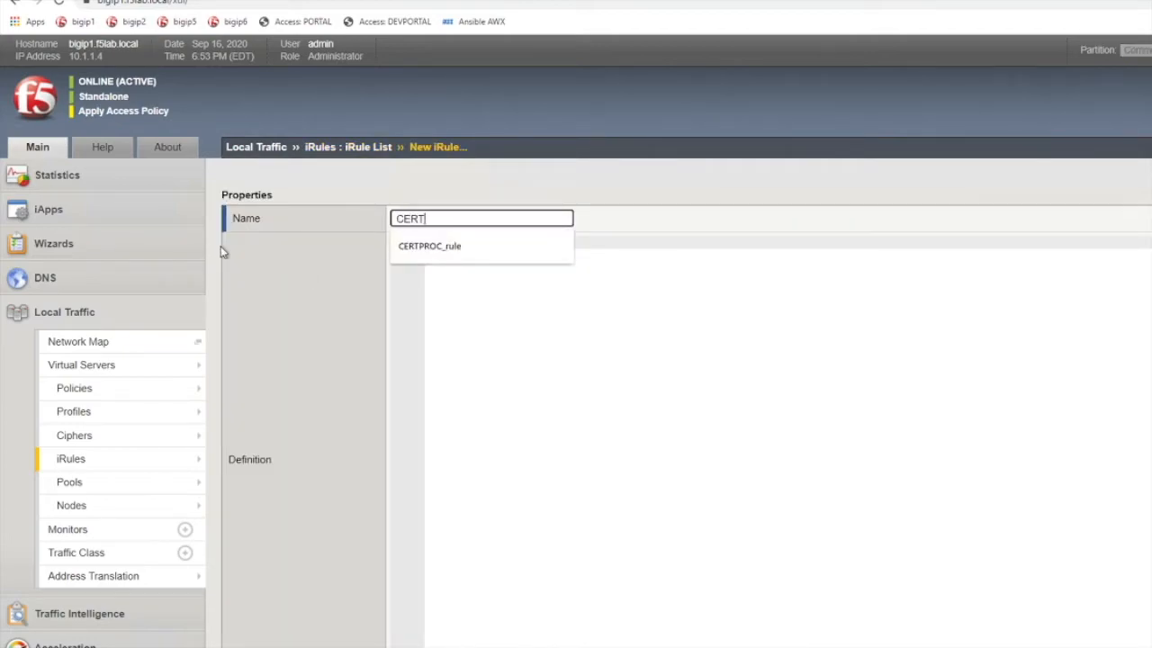
text(PROC_)
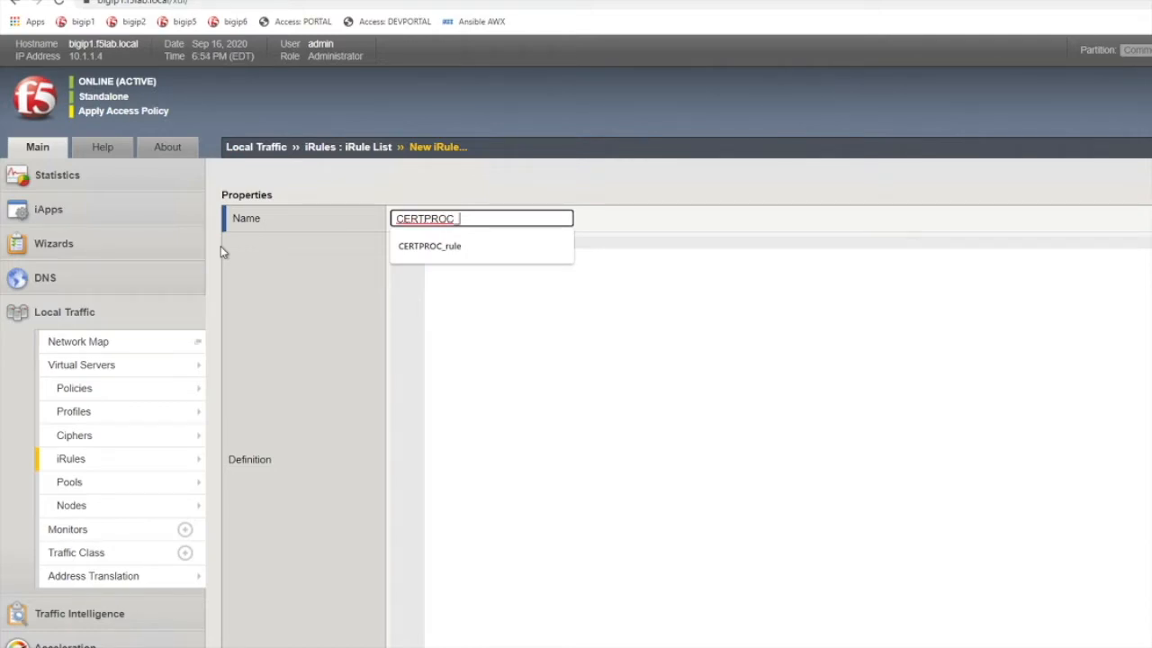
mouse_move(373, 301)
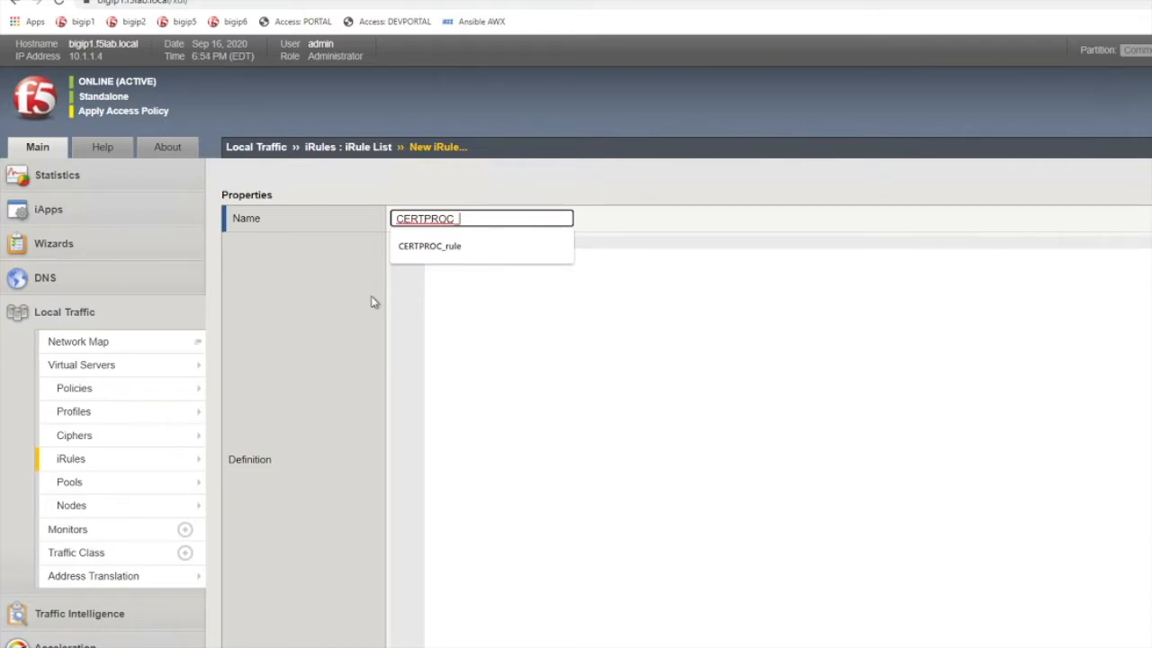
click(428, 246)
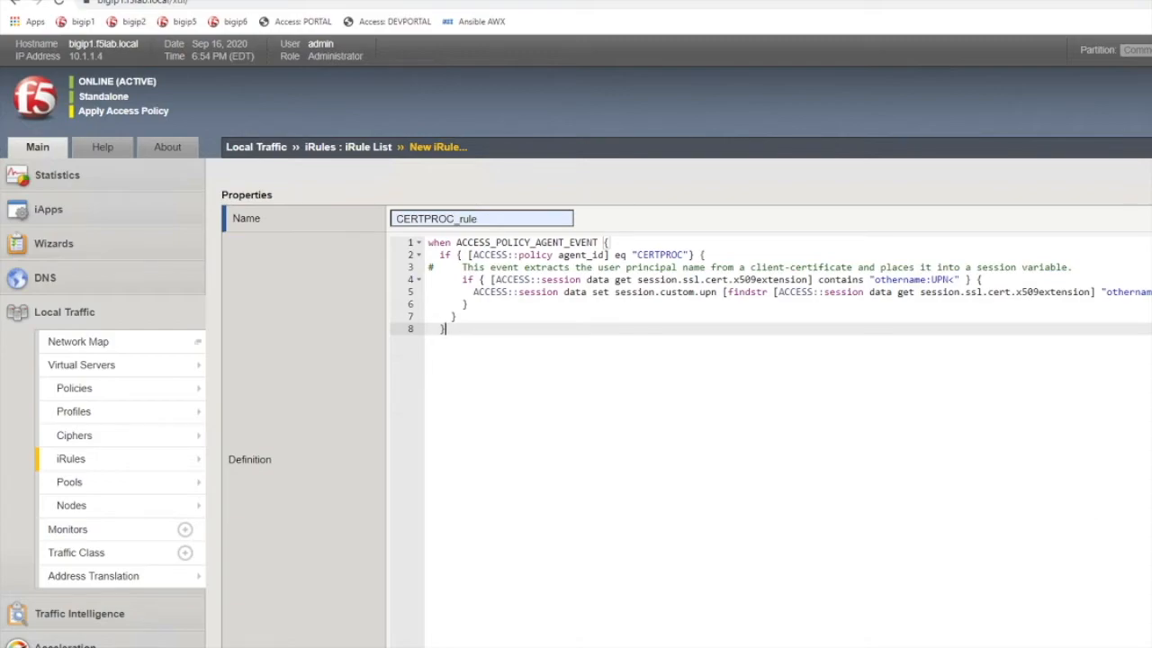
scroll(down, 3)
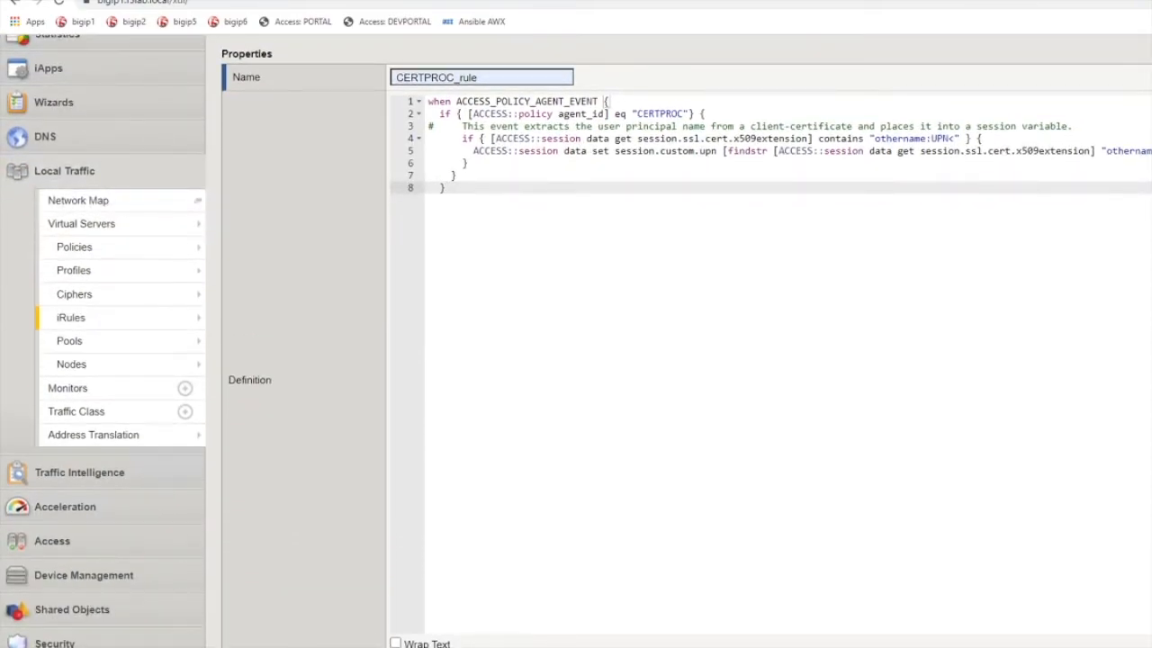
scroll(down, 3)
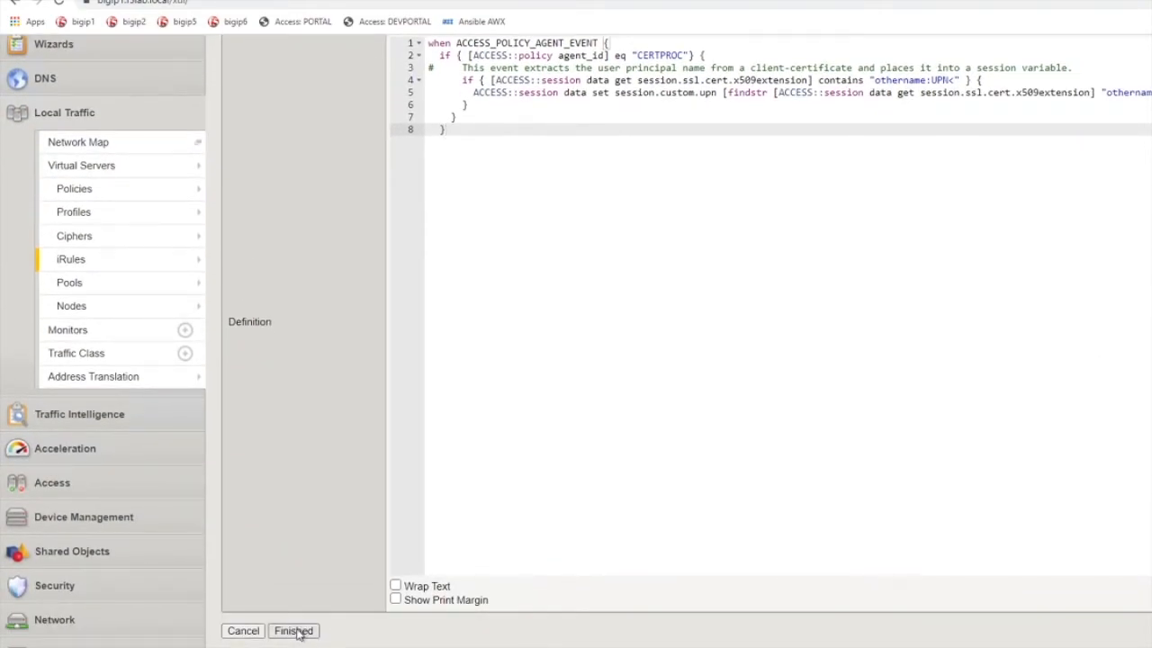
click(294, 631)
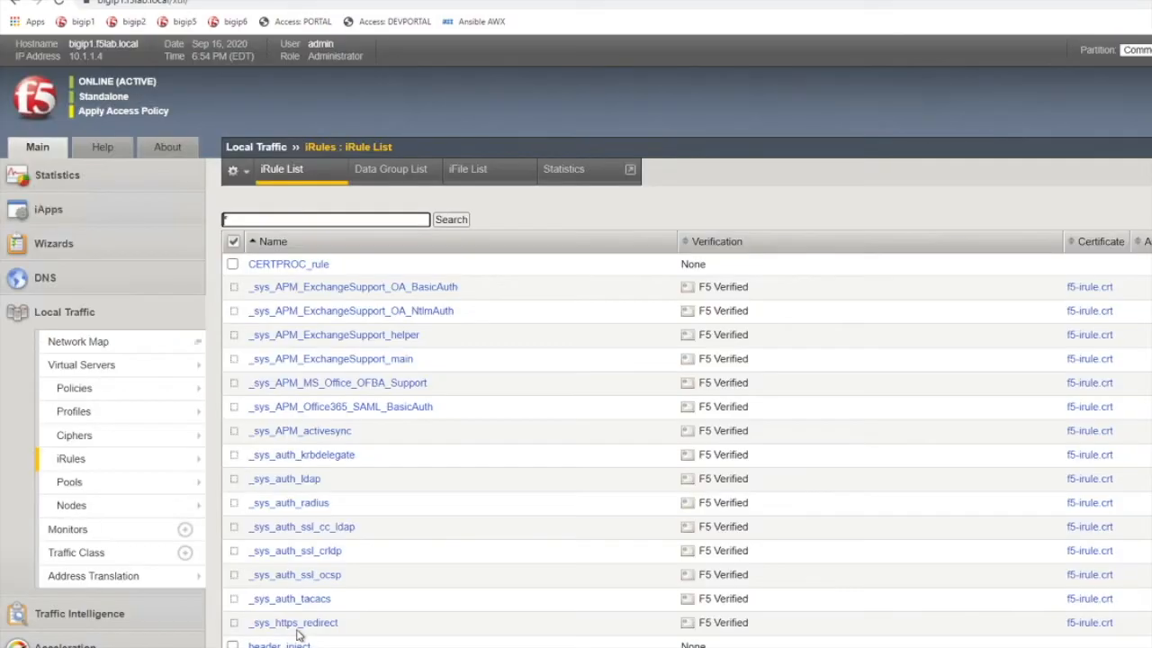
mouse_move(74, 388)
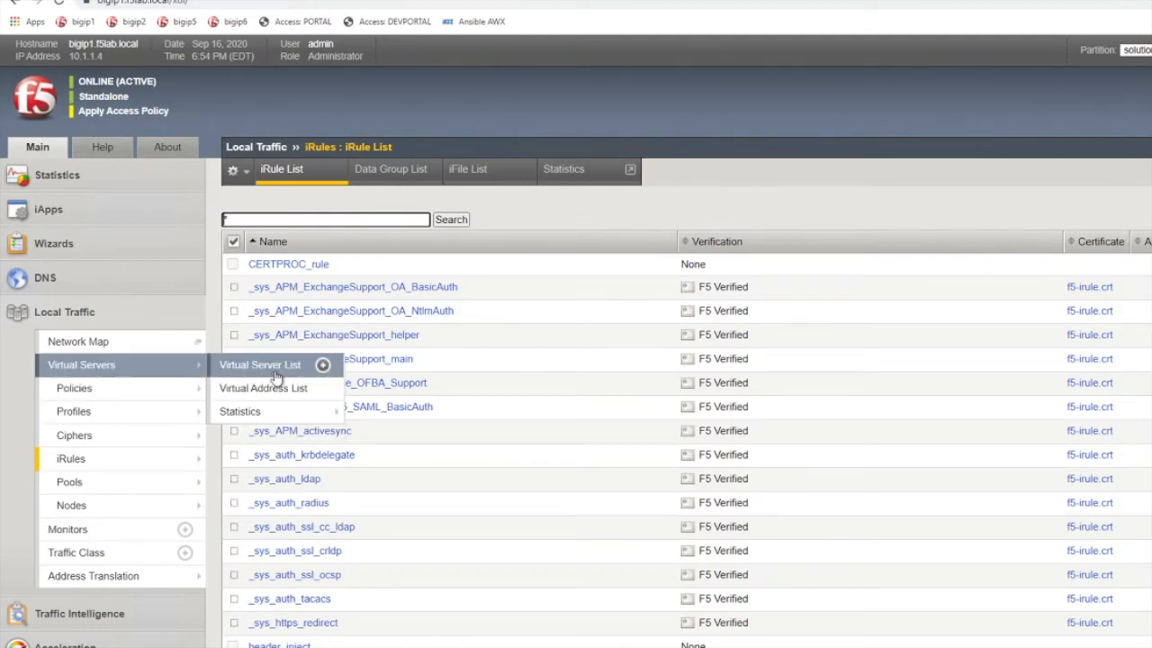
Move CERTPROC_rule to Enabled in the idp virtual server's iRule resources and save.
click(259, 365)
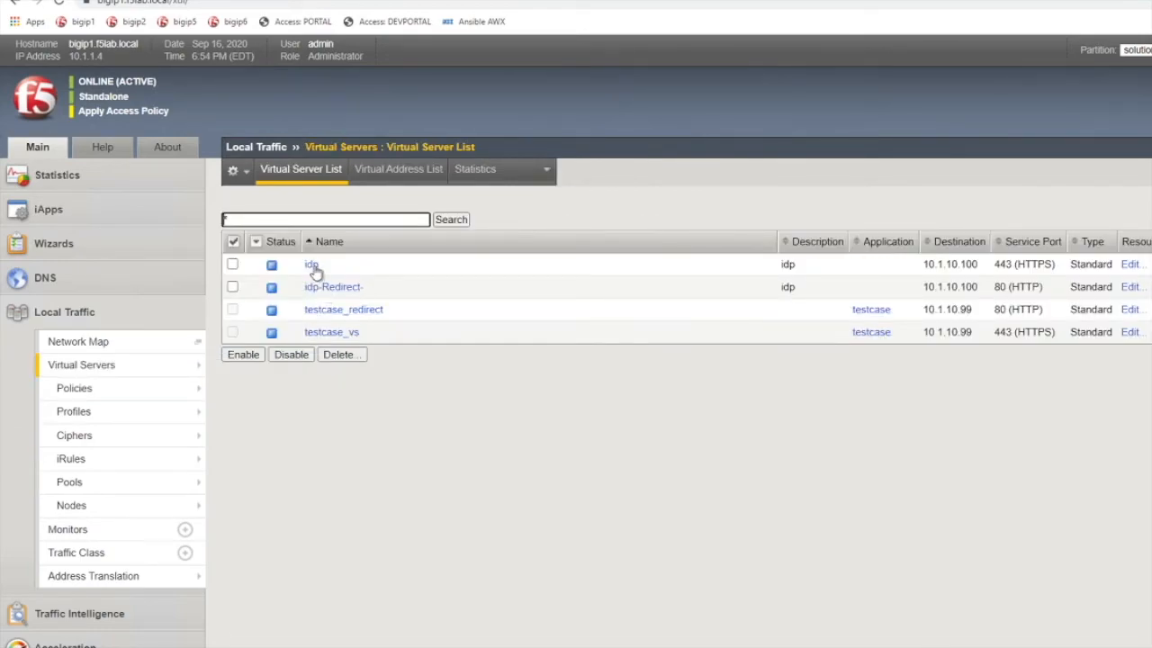
click(311, 263)
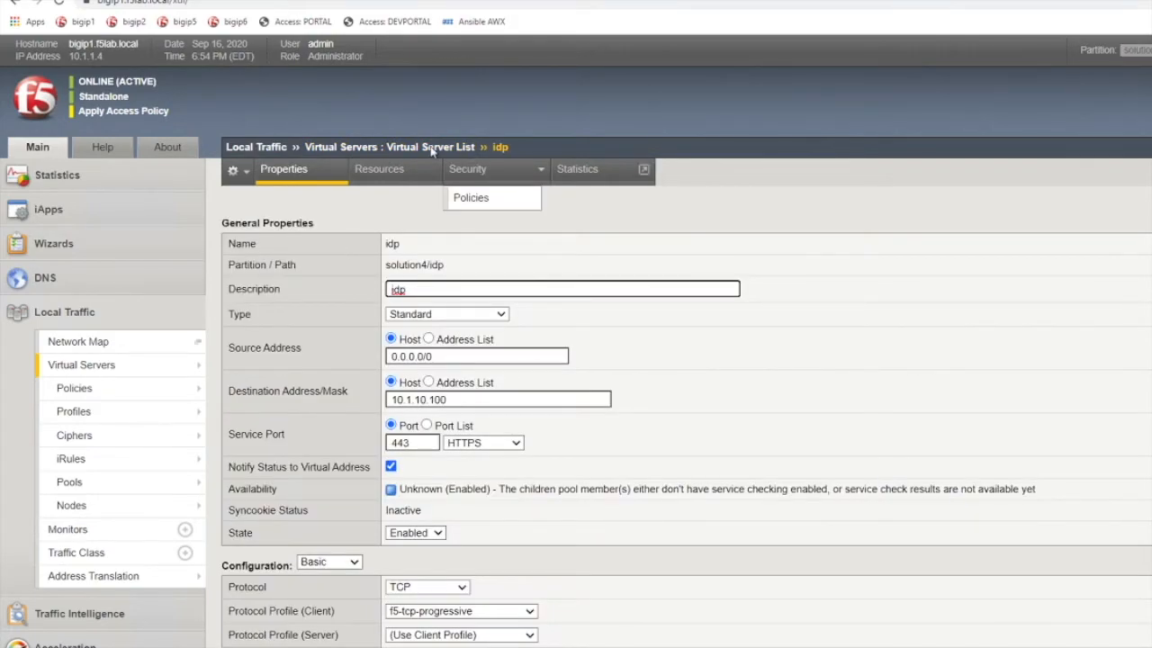
click(378, 169)
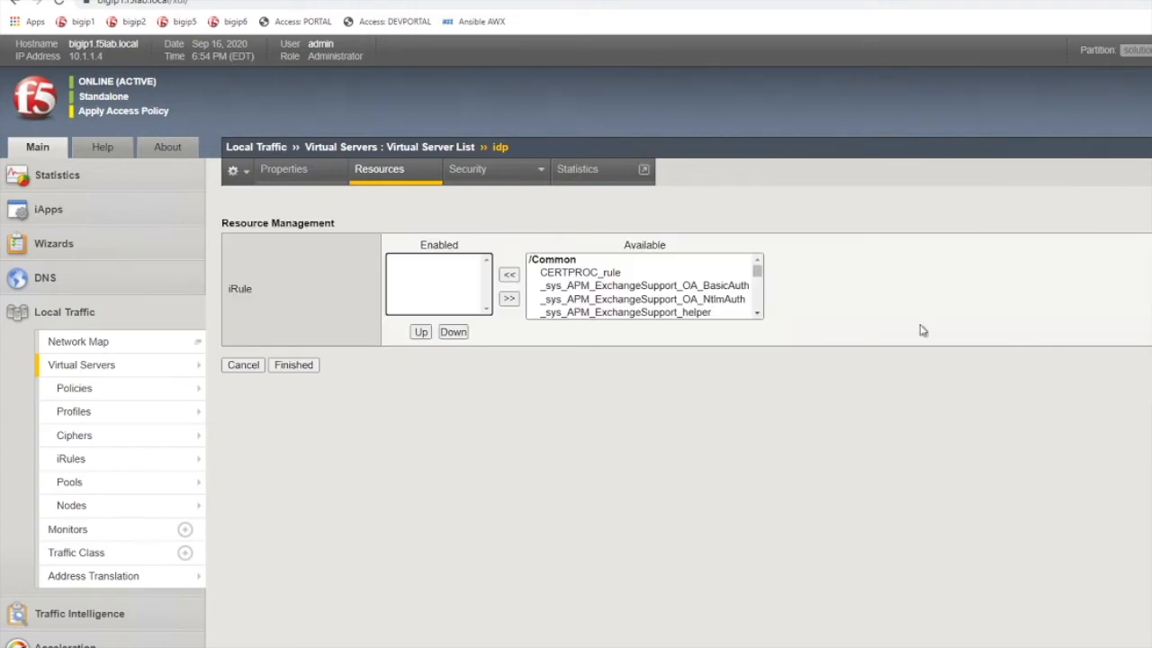
click(509, 274)
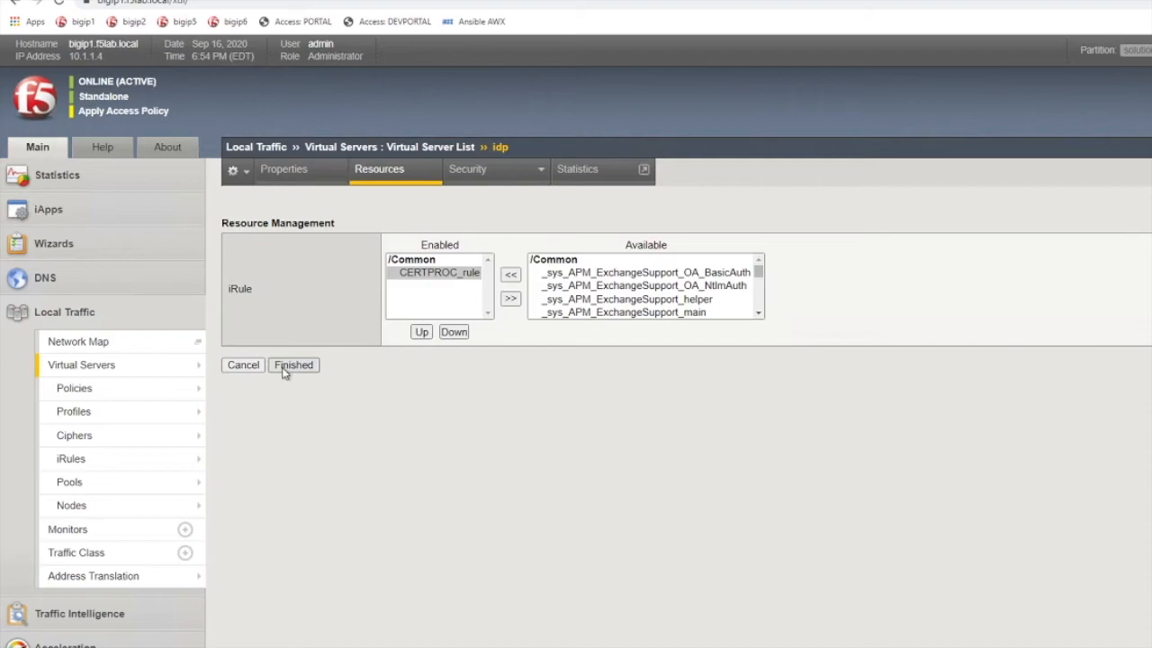
click(294, 364)
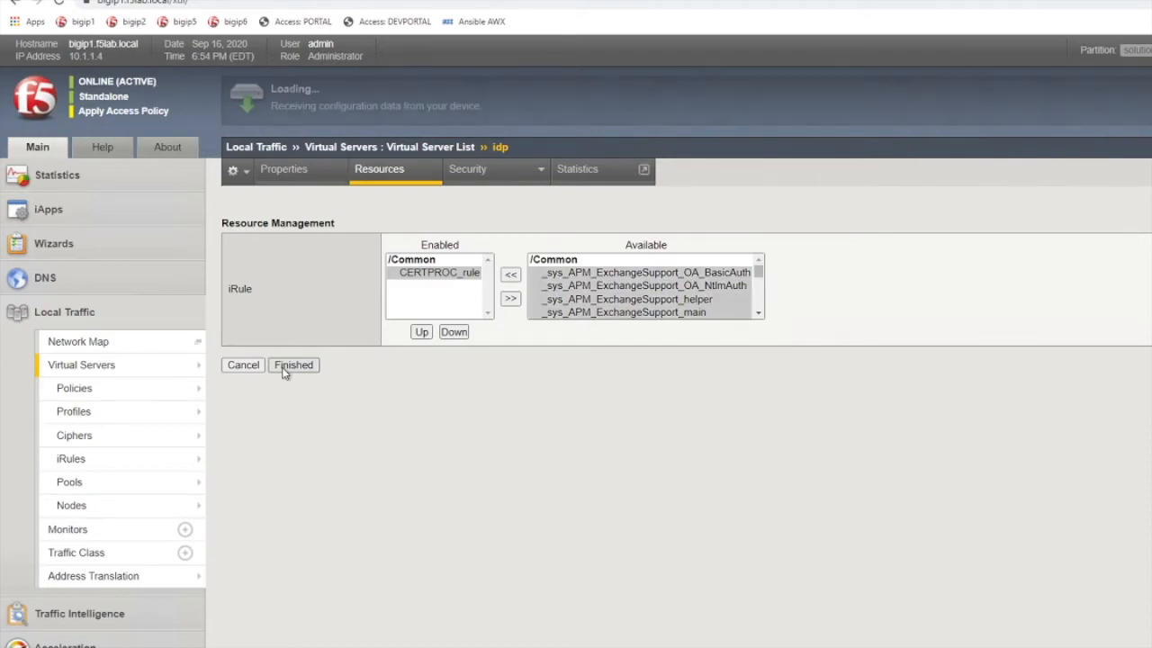
click(293, 364)
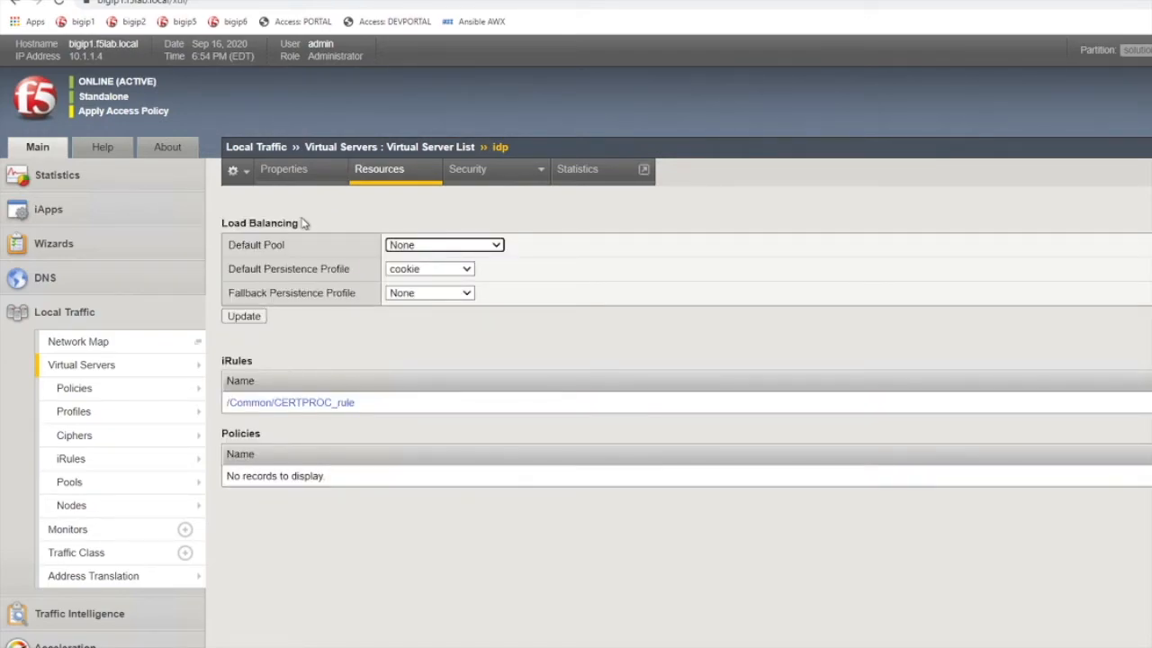
Pick an access profile from the Access Policy dropdown in idp's Properties.
click(283, 169)
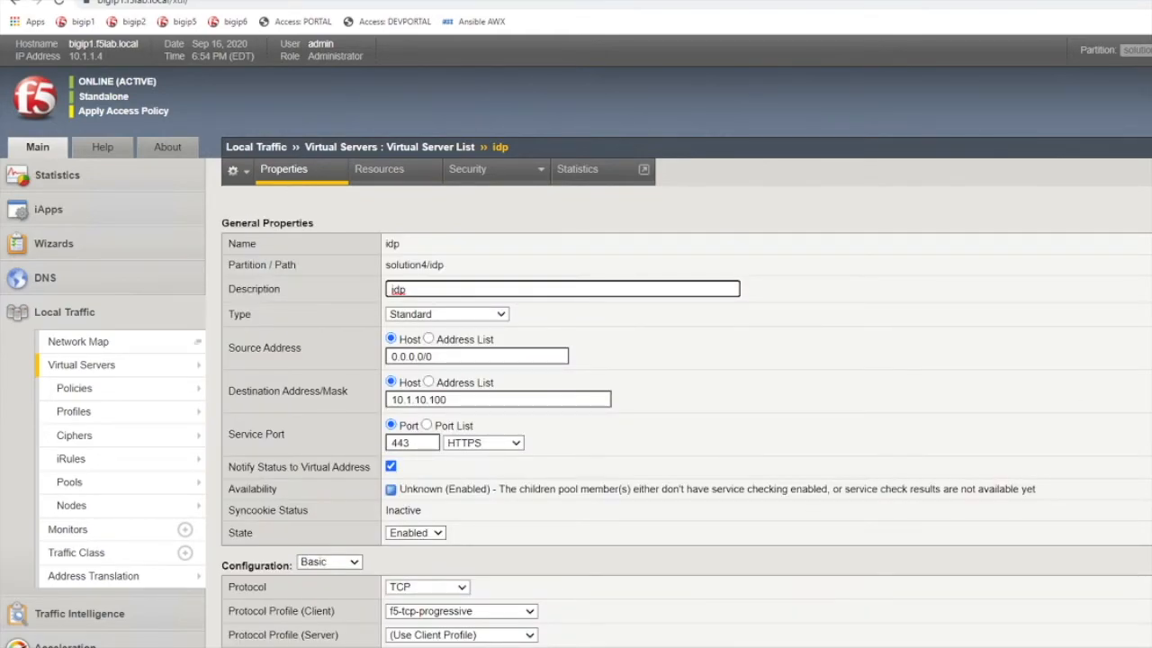
scroll(down, 3)
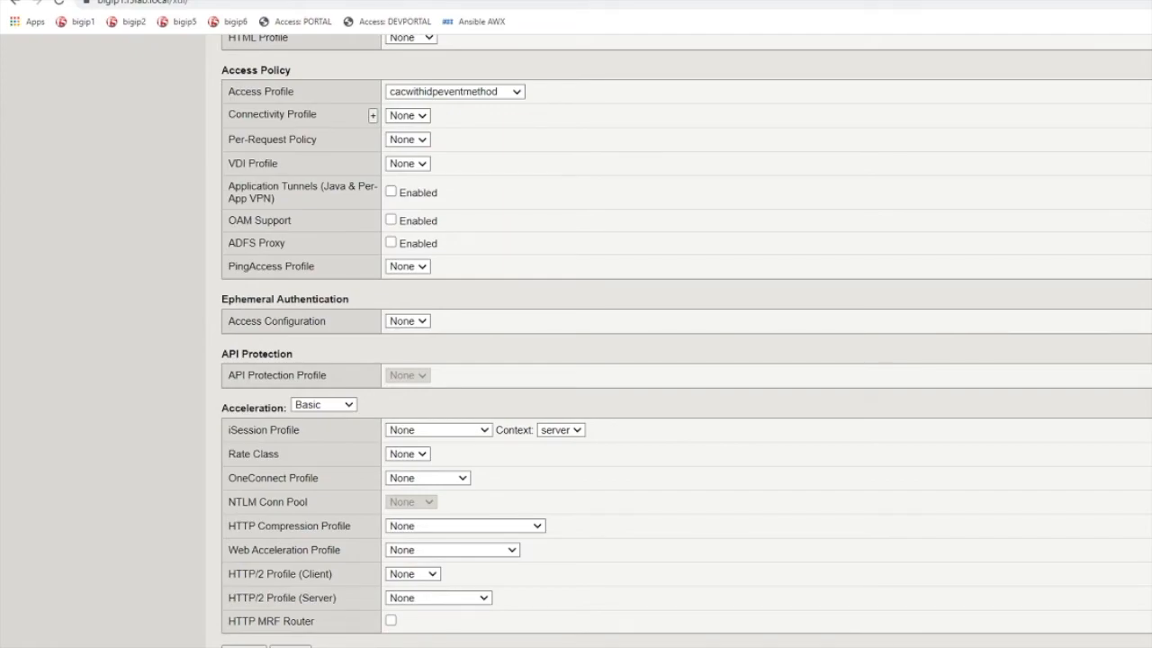
click(452, 91)
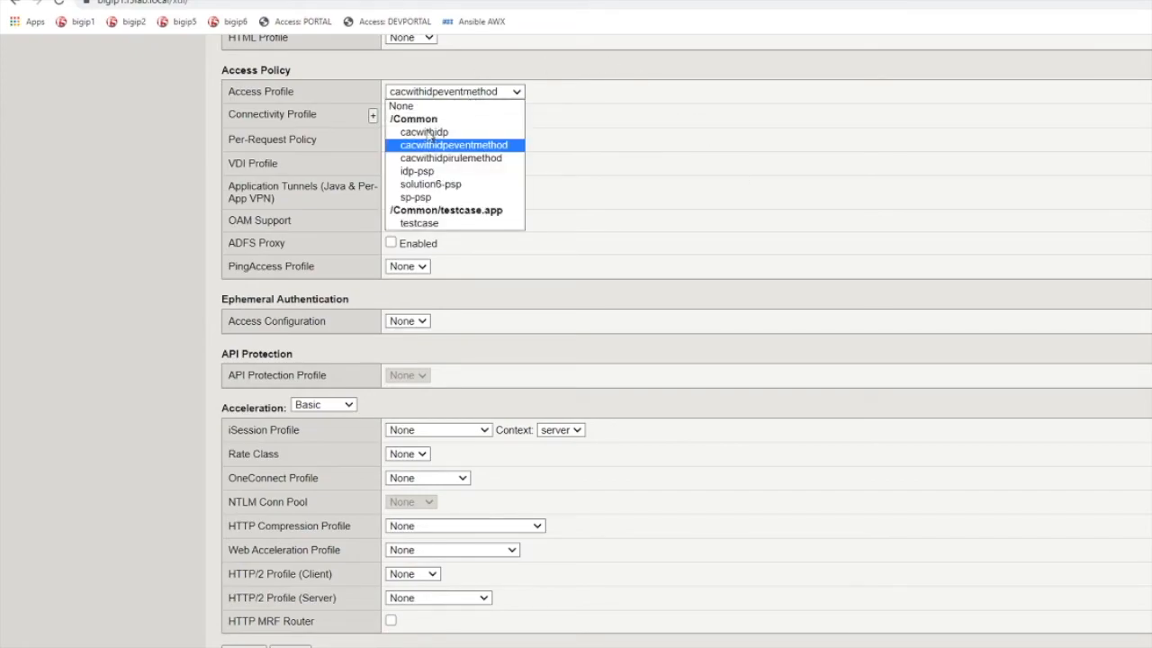
click(450, 157)
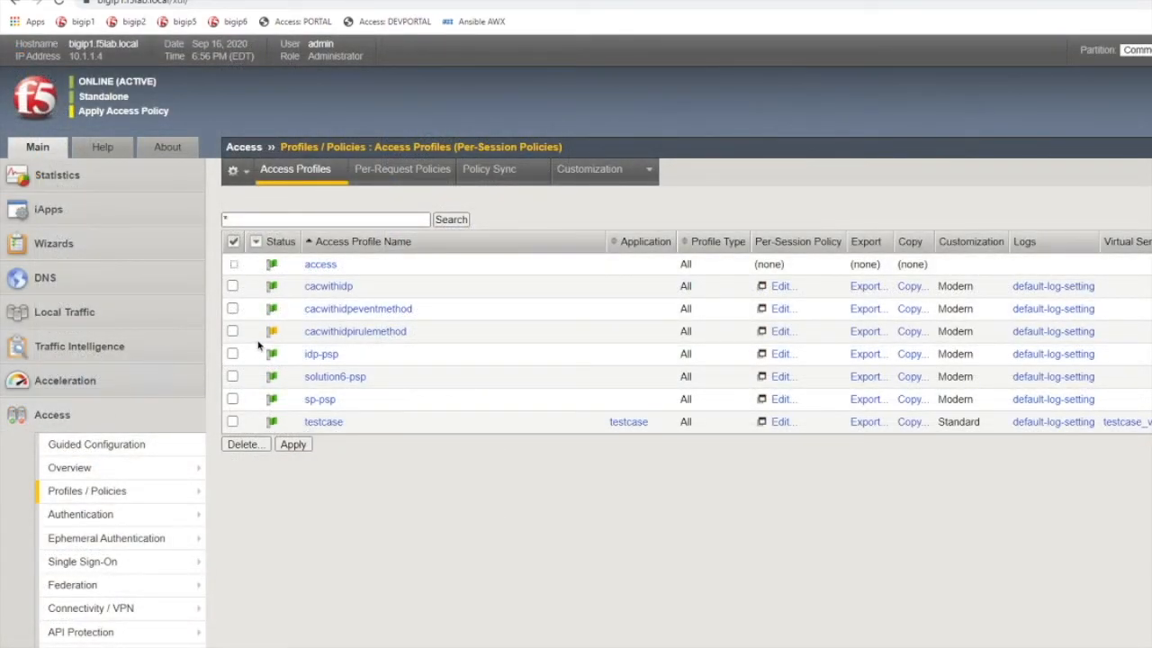
mouse_move(171, 108)
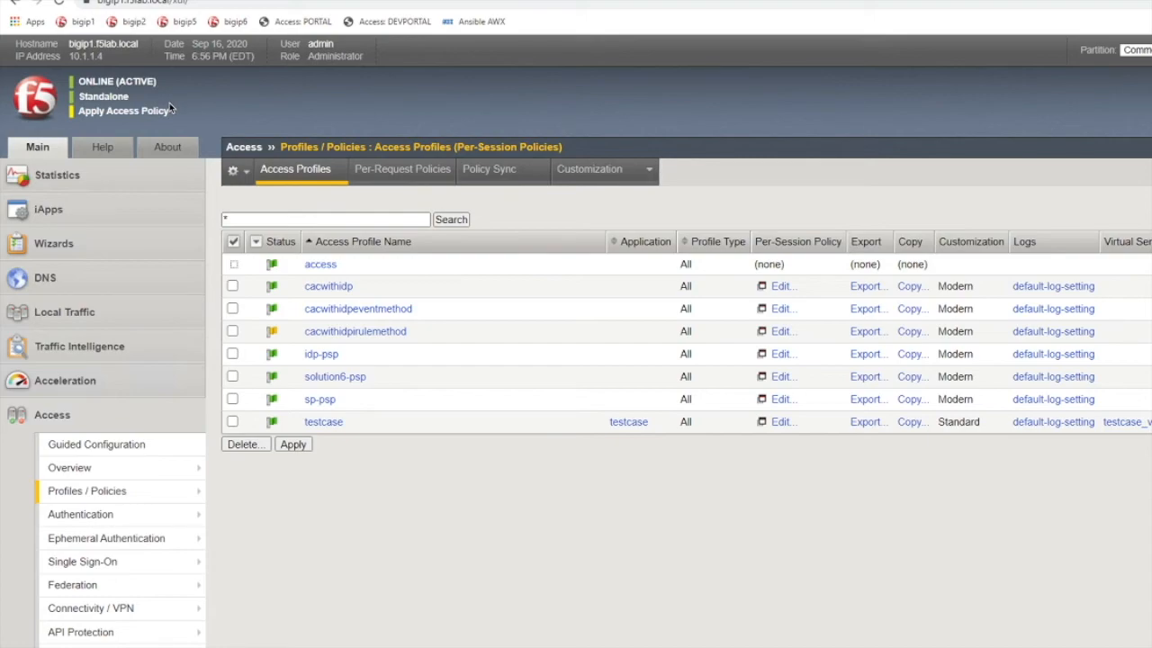
mouse_move(63, 146)
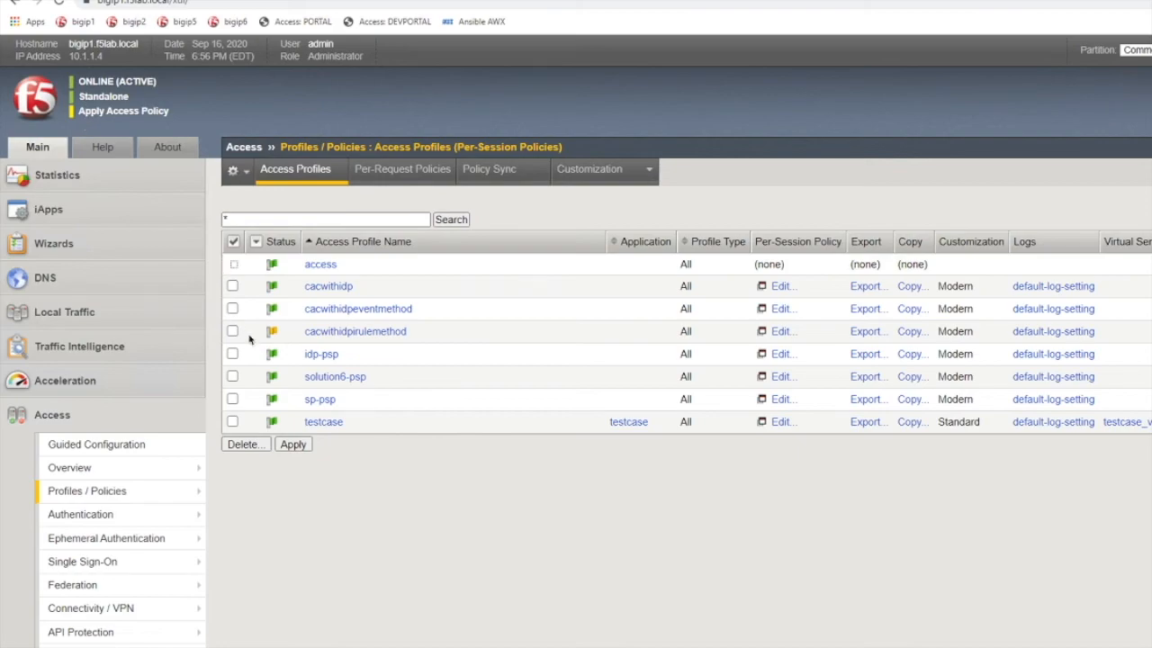
Tick cacwithidpirulemethod under Profiles/Policies and apply it.
click(232, 331)
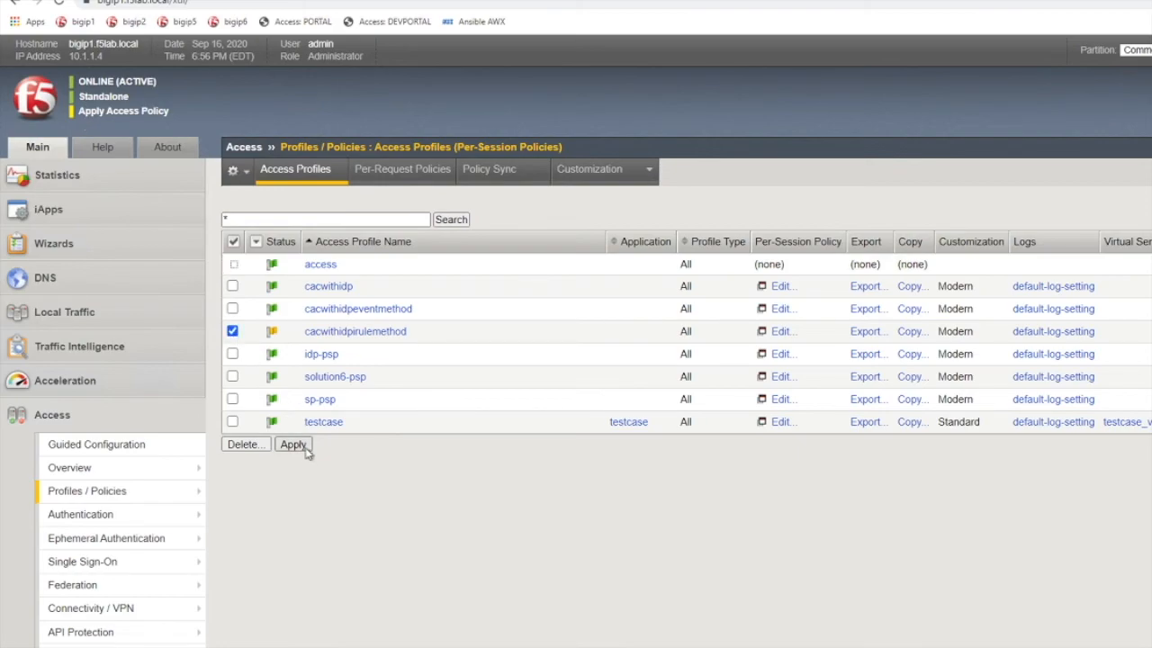
click(292, 444)
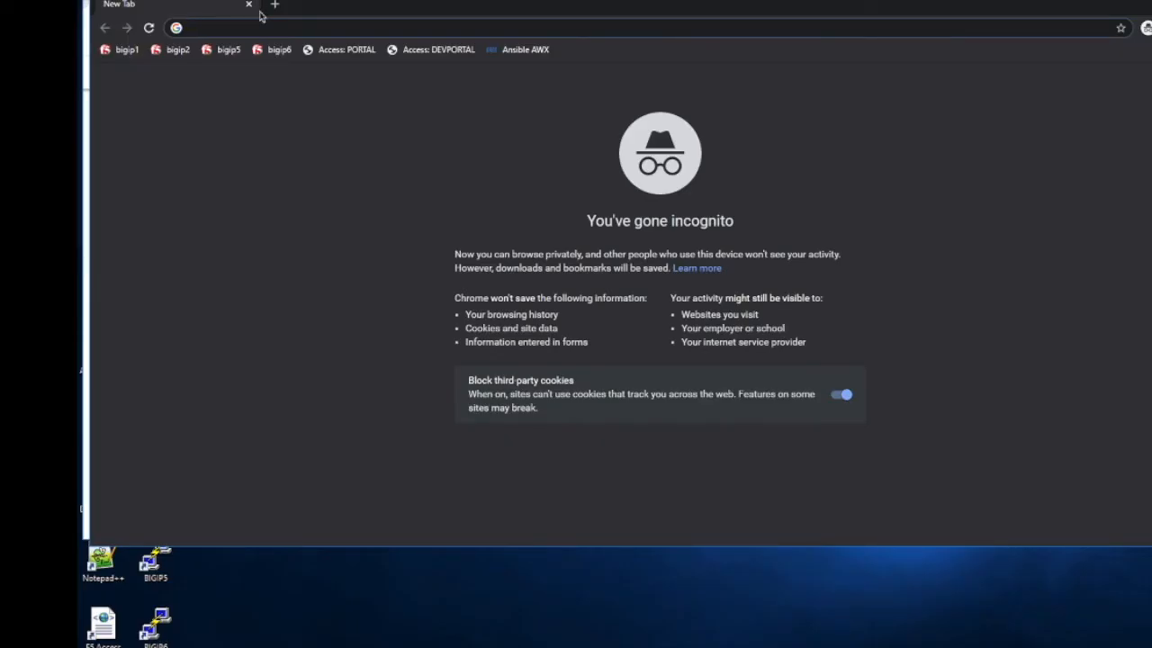
mouse_move(261, 31)
text(sp.acme.com/my.policy)
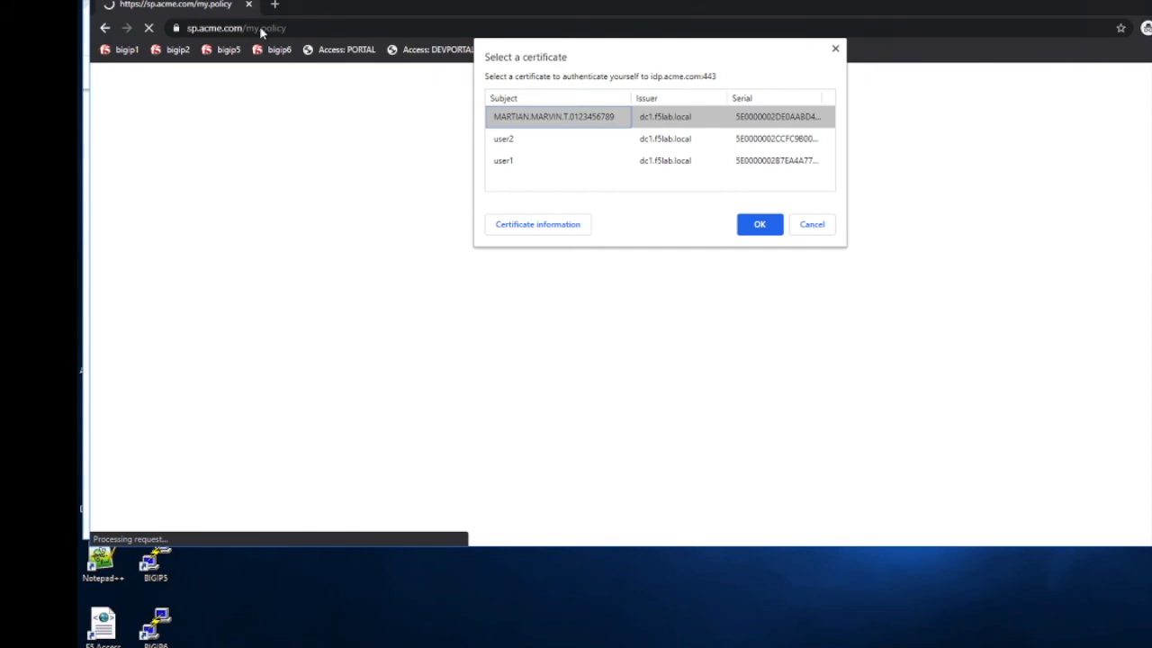
mouse_move(502, 160)
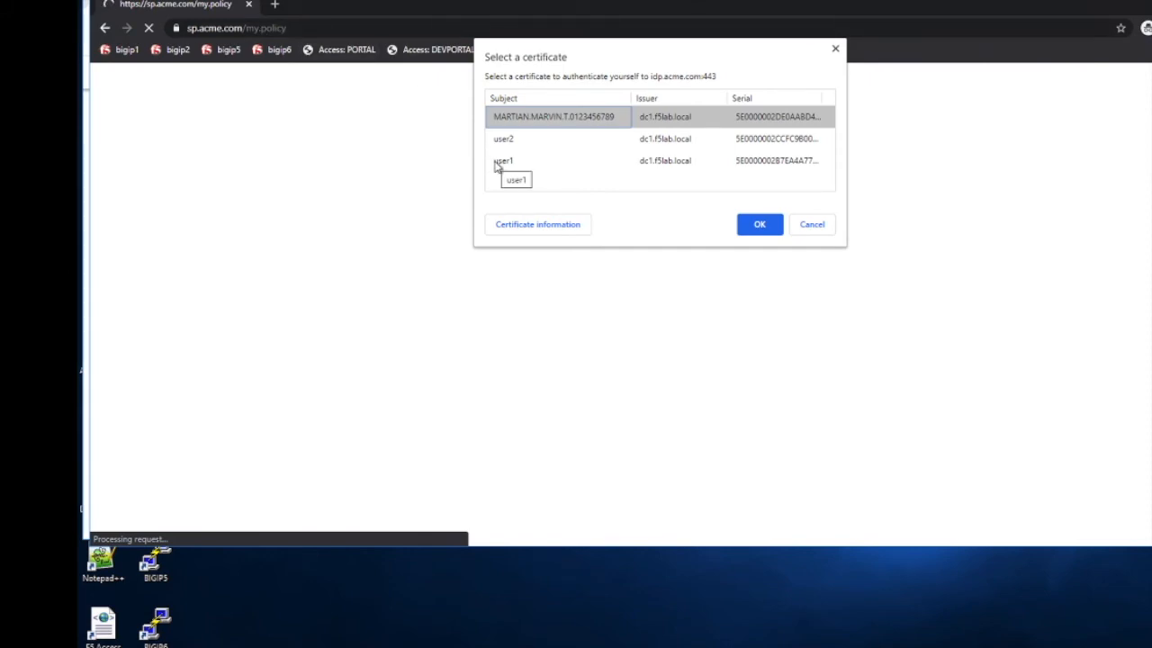
Select user1's certificate at the sp.acme.com certificate prompt and confirm with OK.
click(504, 160)
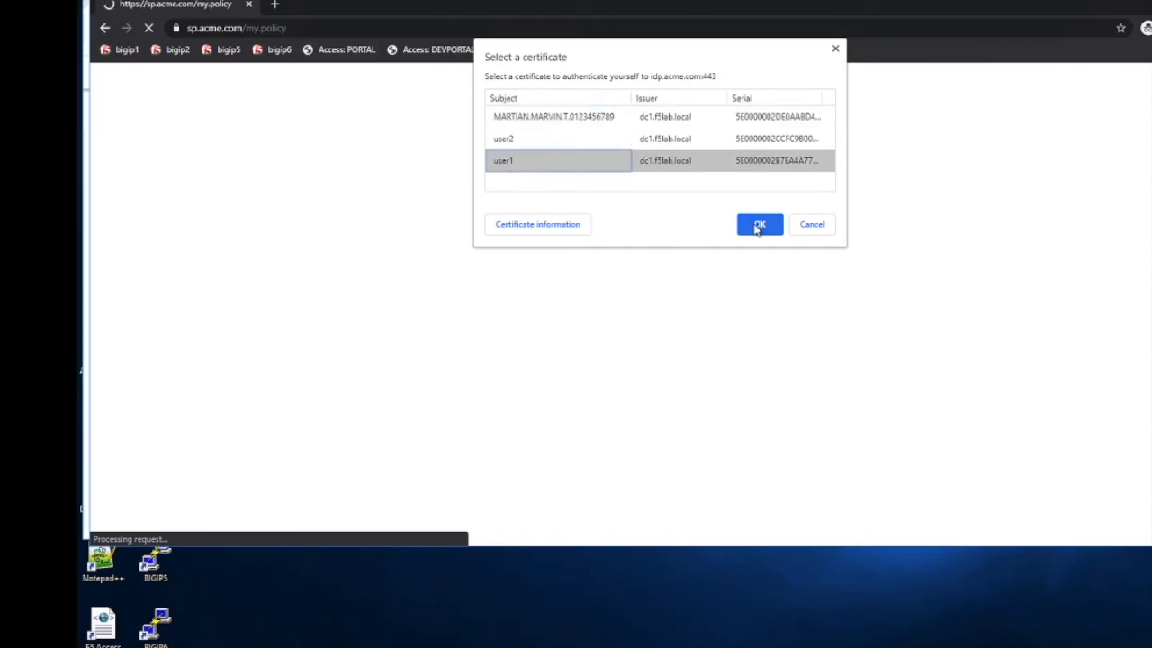
click(759, 224)
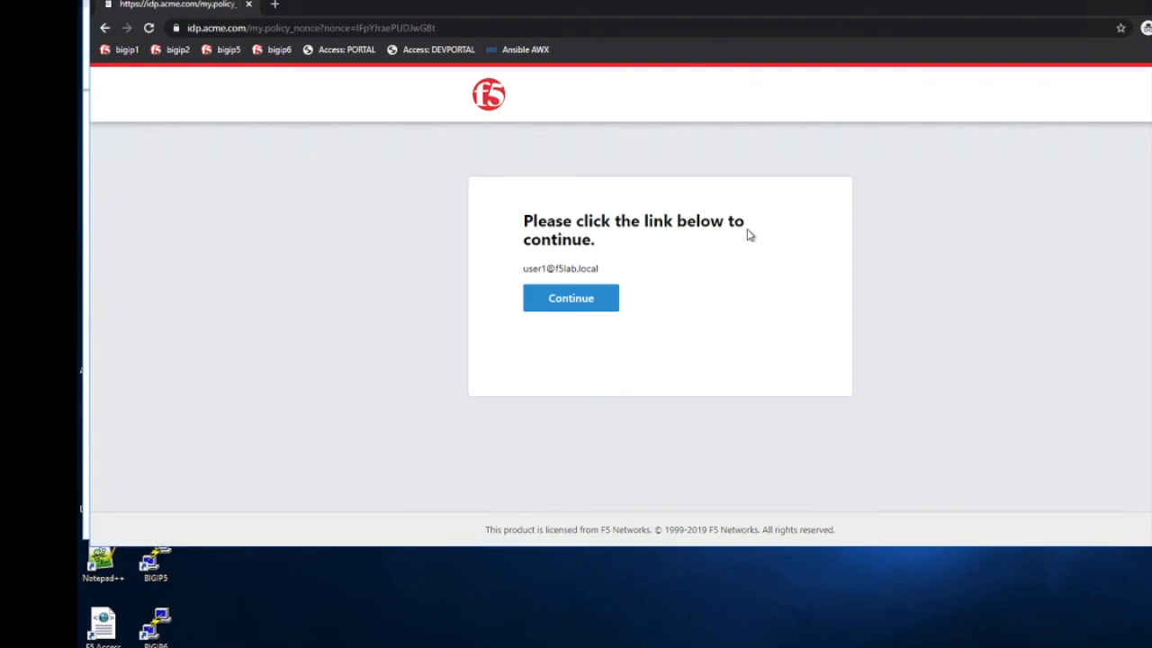
mouse_move(570, 304)
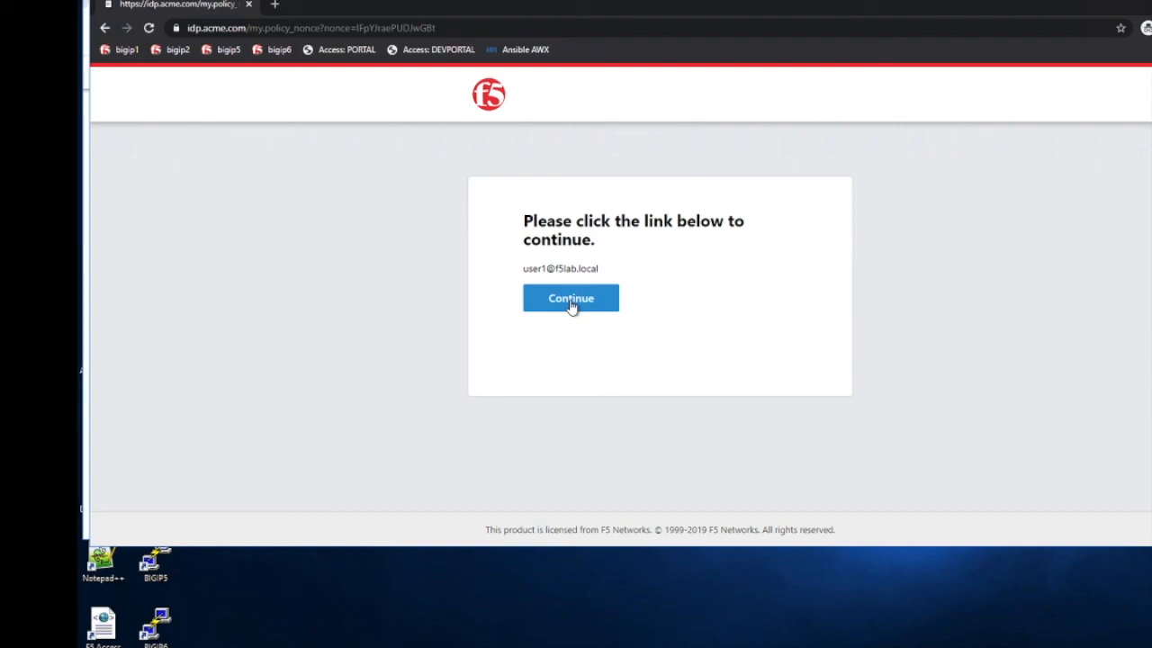
Continue from the F5 page to reach the SP.ACME.COM application served by iis.f5lab.local.
click(570, 298)
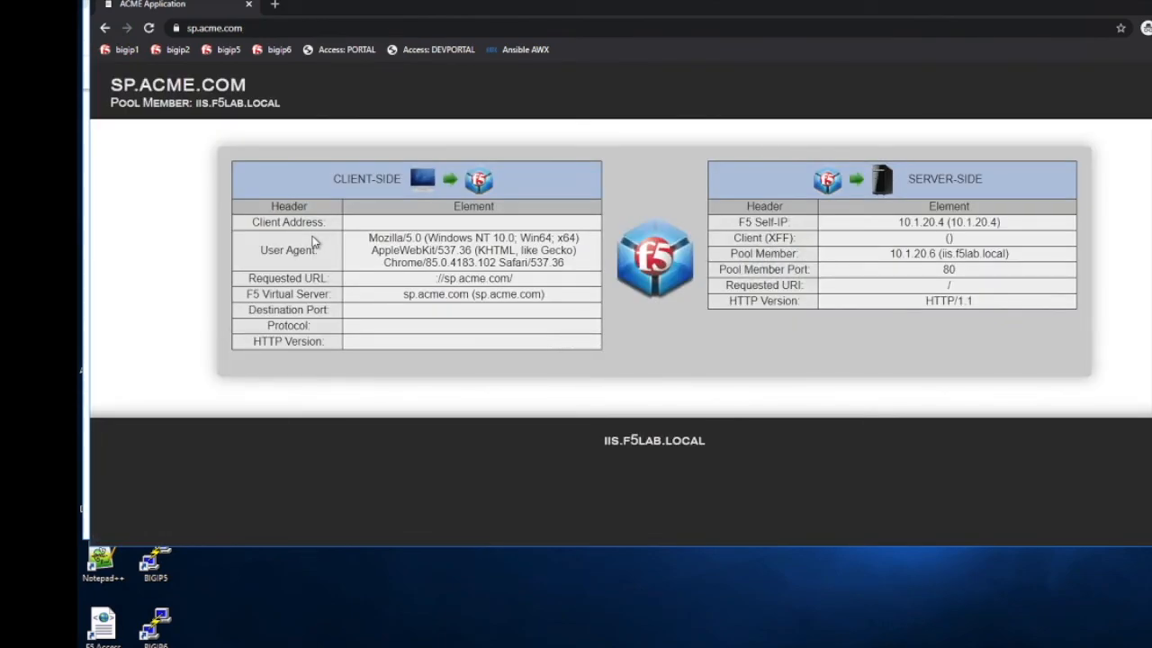
mouse_move(279, 624)
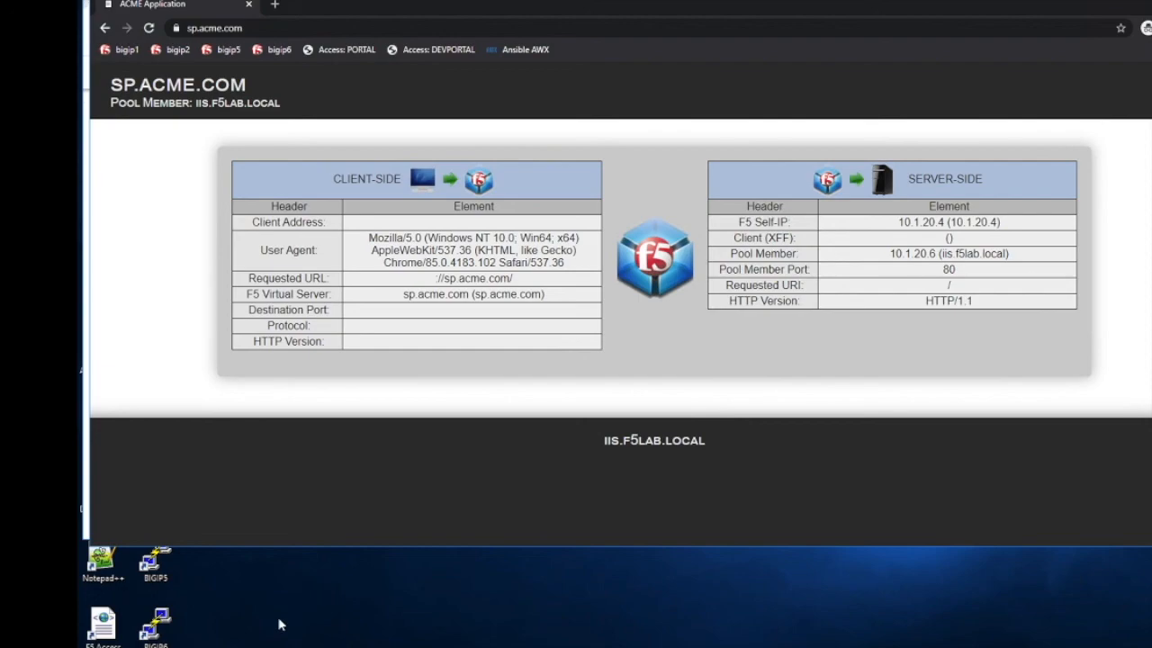